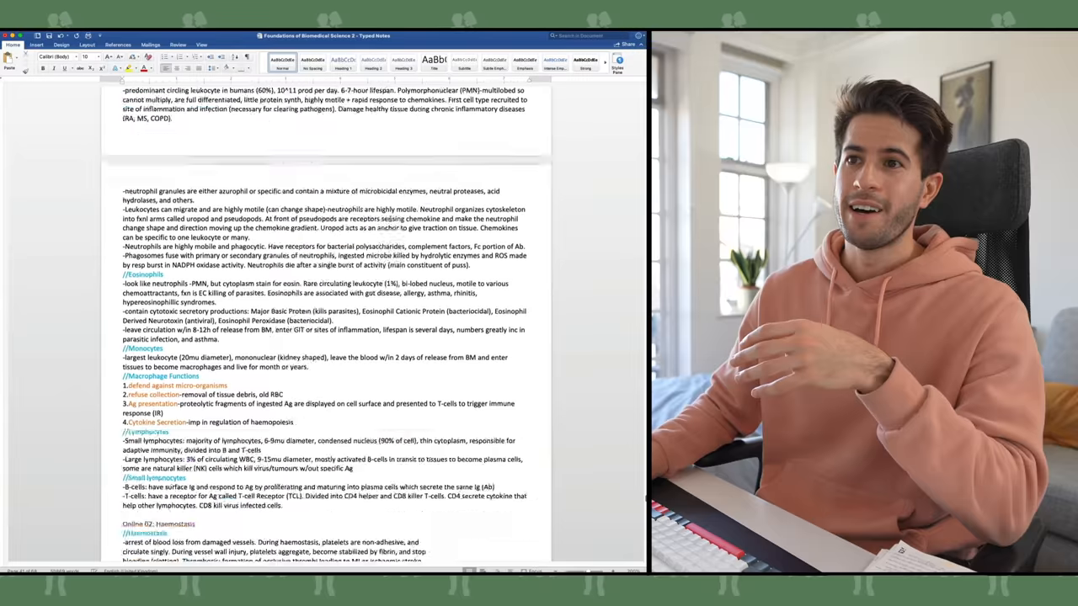
Step: Open the PHY131 section, then switch to the First Year Winter Semester 2014 notebook
scroll(down, 3)
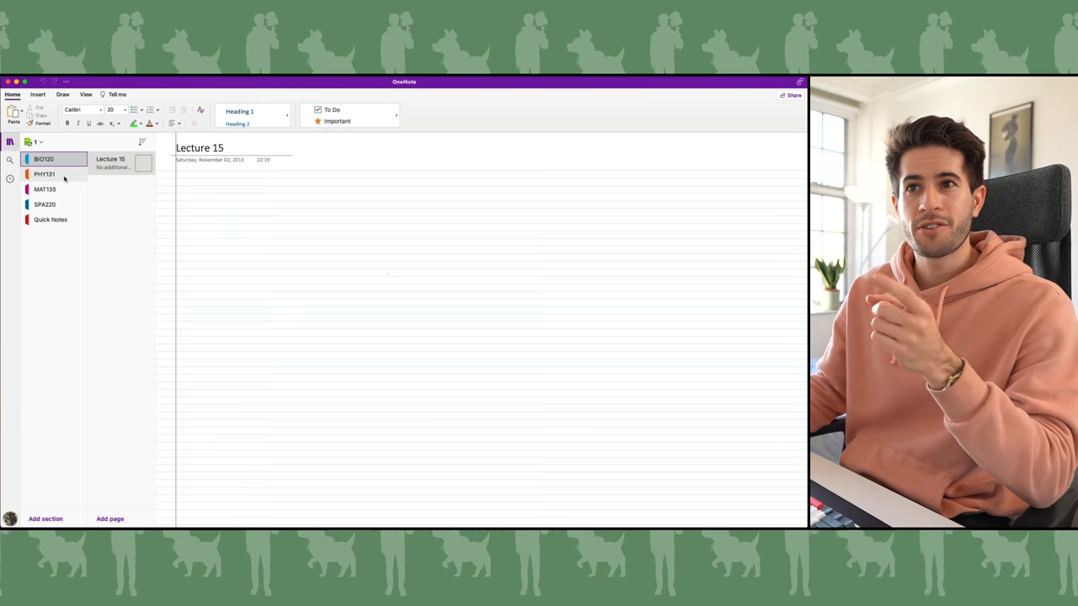
click(44, 175)
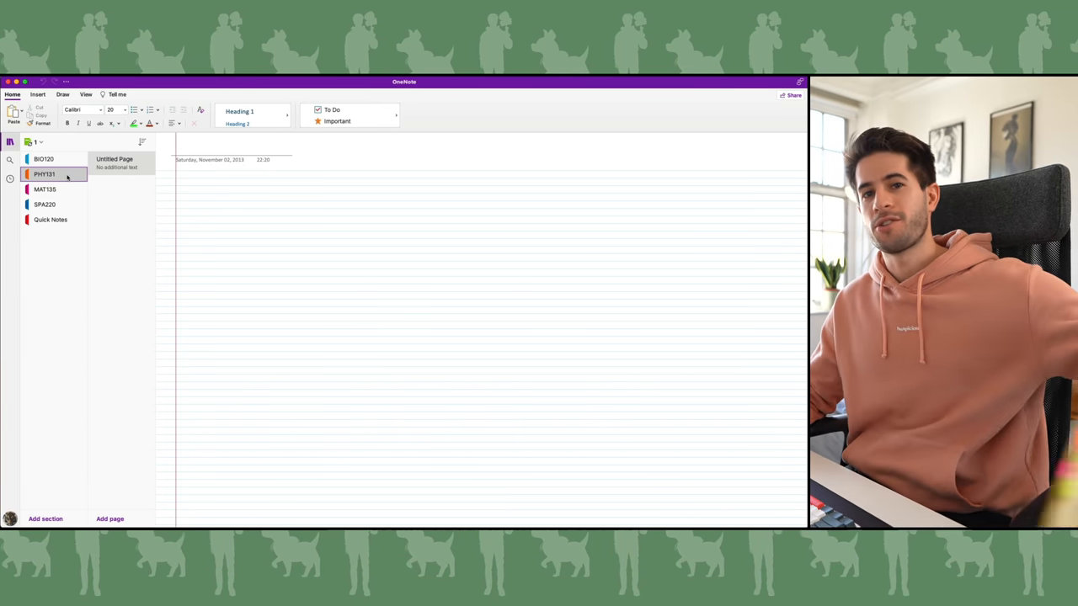
click(38, 142)
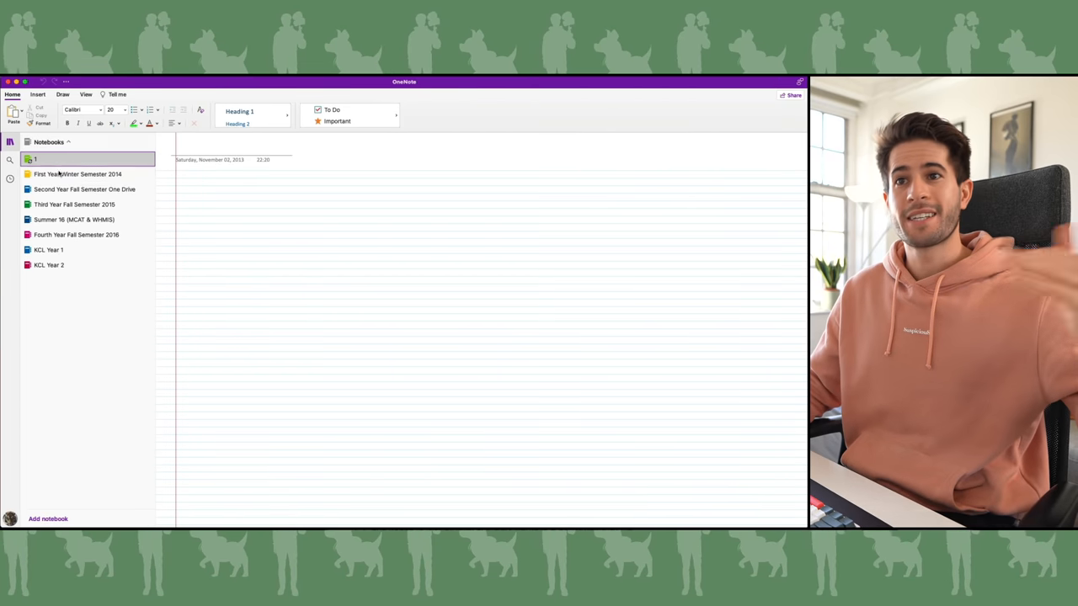
click(77, 173)
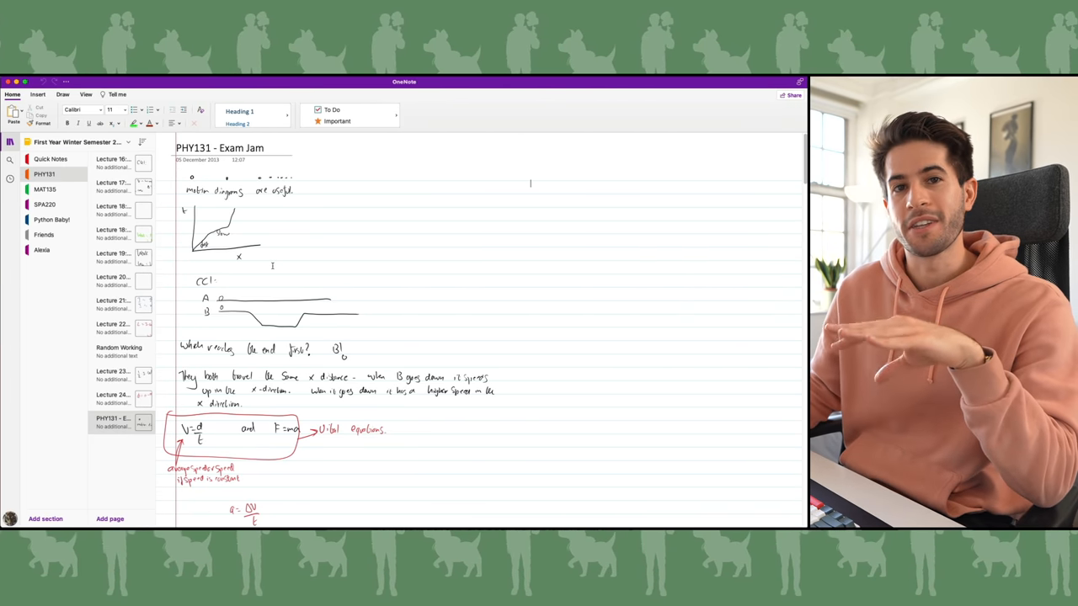
Step: Scroll through the handwritten derivative notes, then bring up the list of notebooks again
scroll(down, 3)
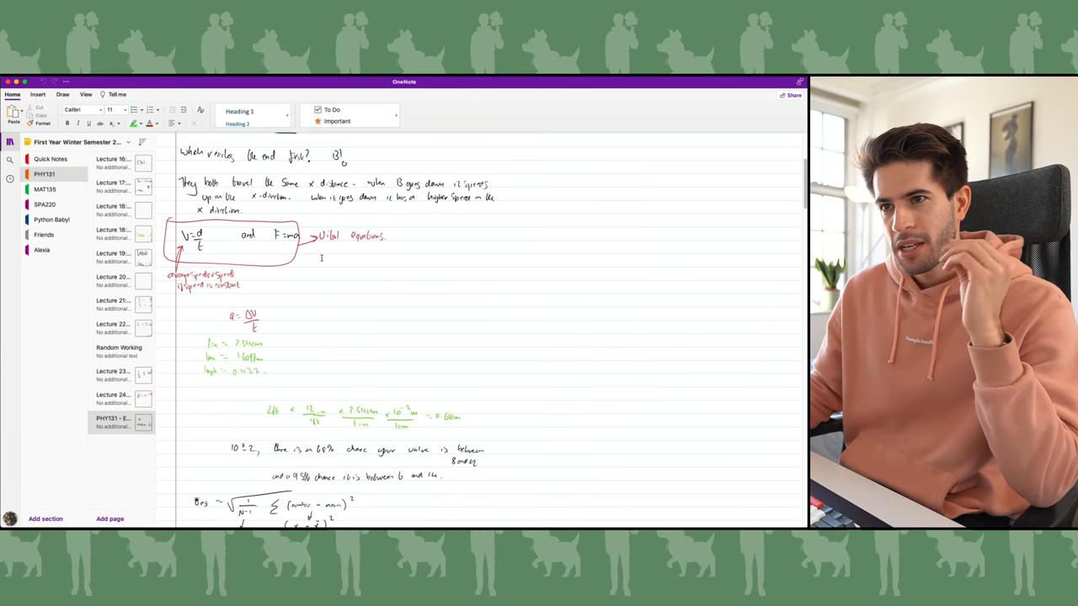
scroll(up, 3)
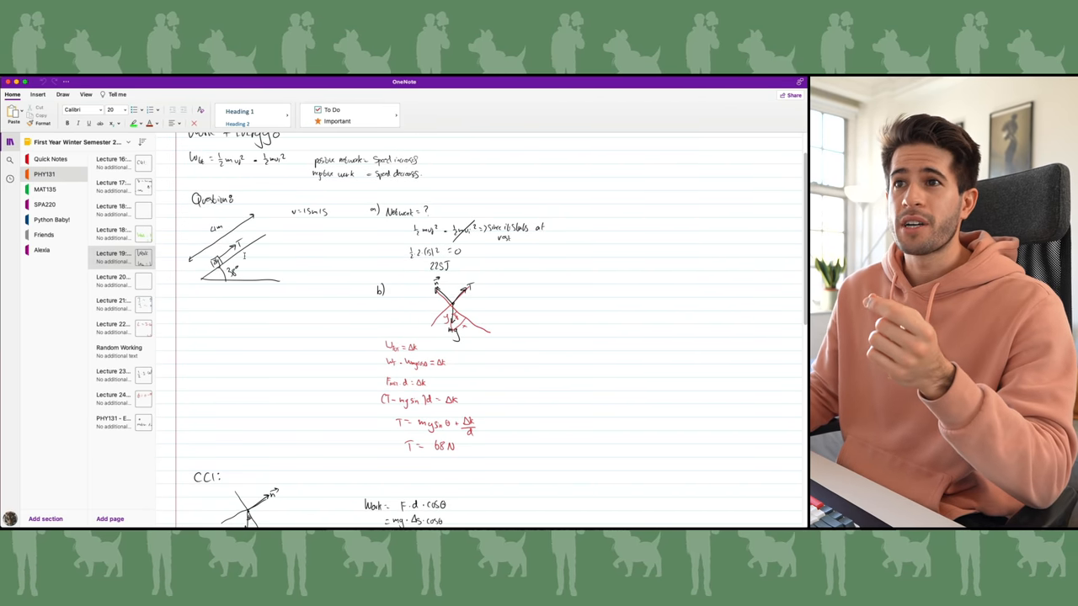
scroll(down, 3)
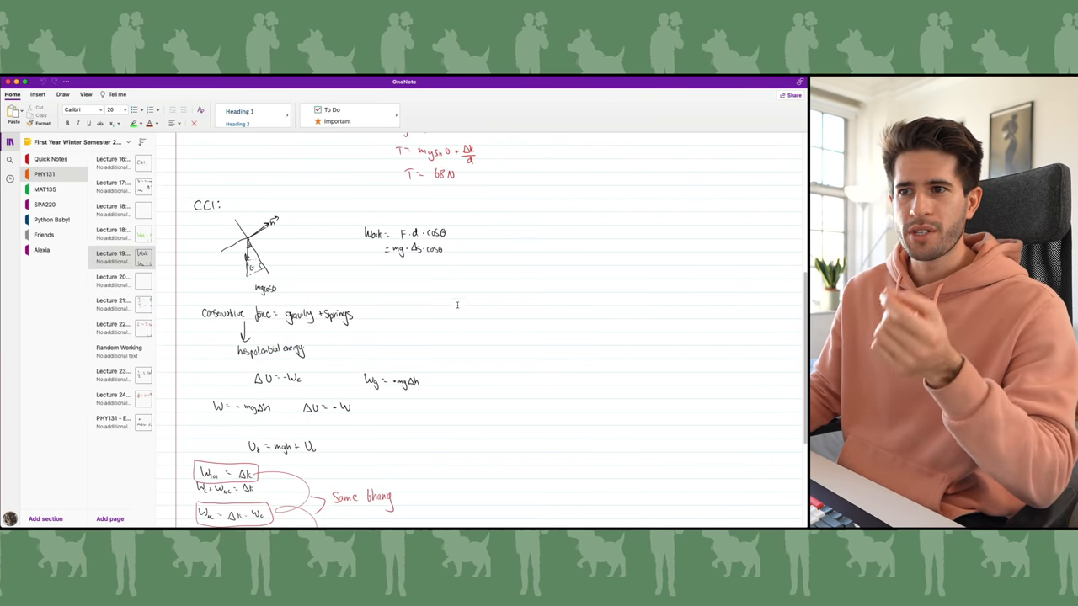
scroll(up, 3)
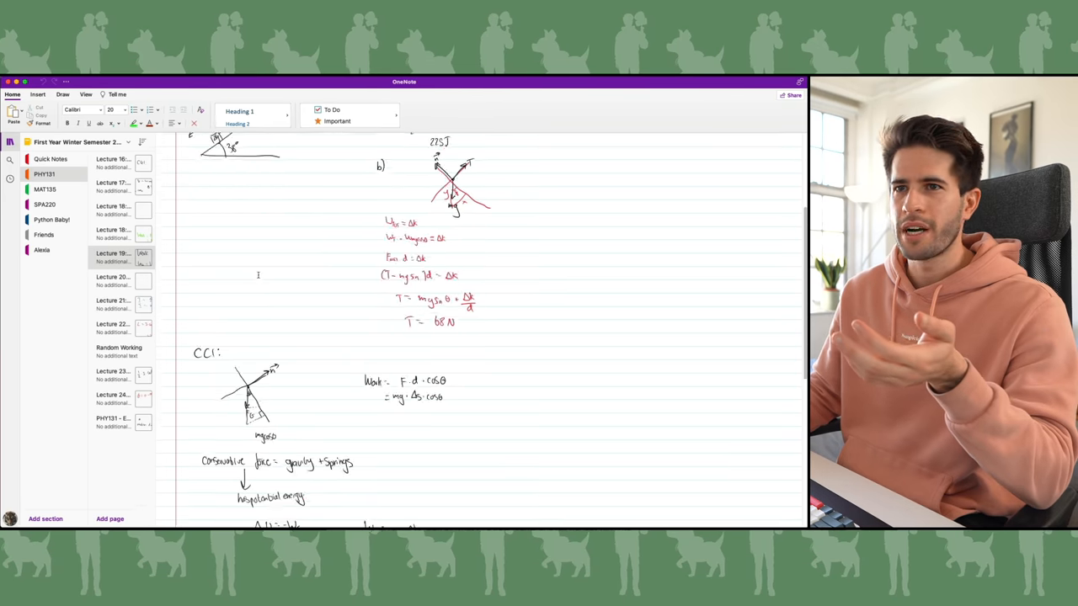
click(45, 188)
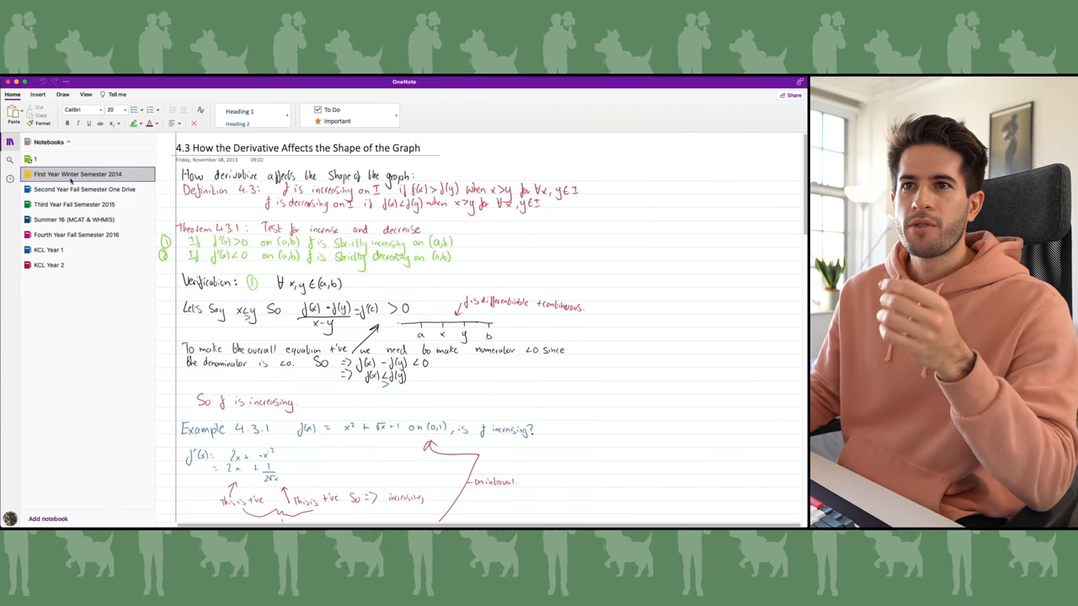
Step: Open the Second Year Fall Semester One Drive notebook and go to the HMB265 lecture 03 reading notes
click(85, 189)
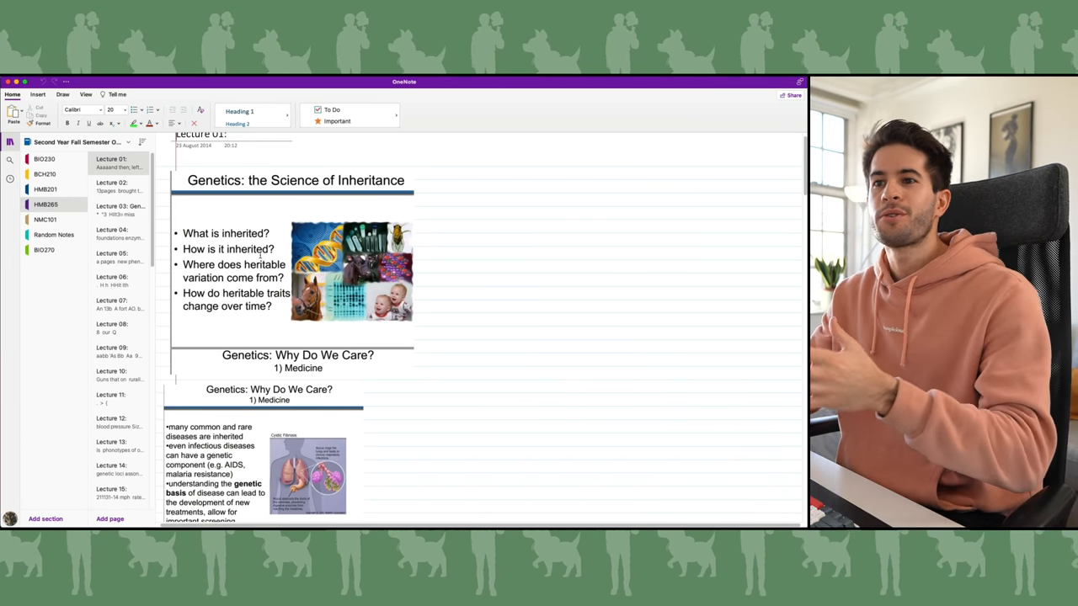
scroll(down, 3)
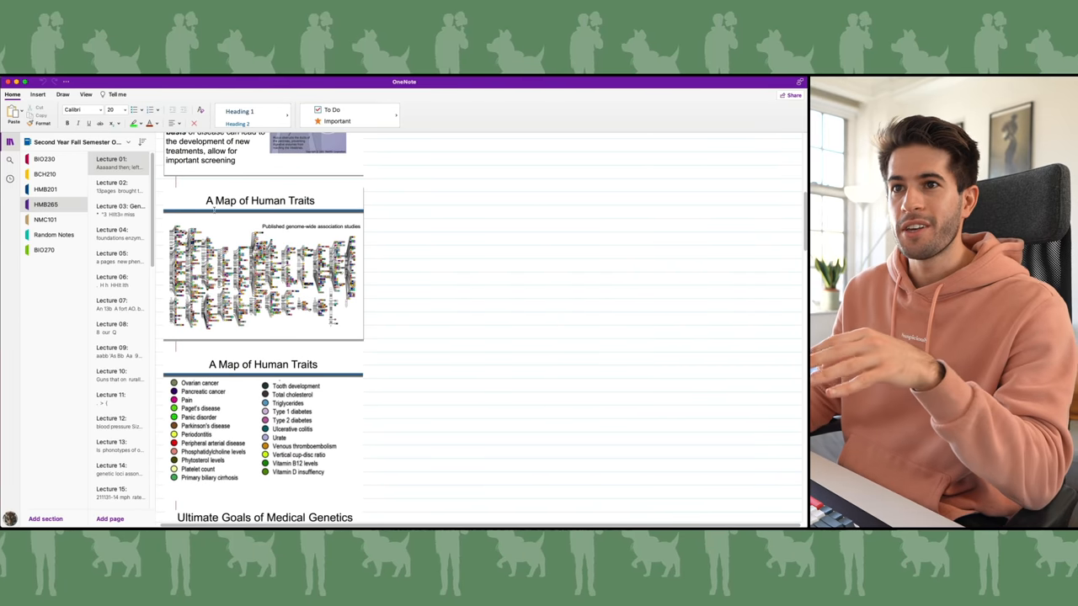
click(112, 186)
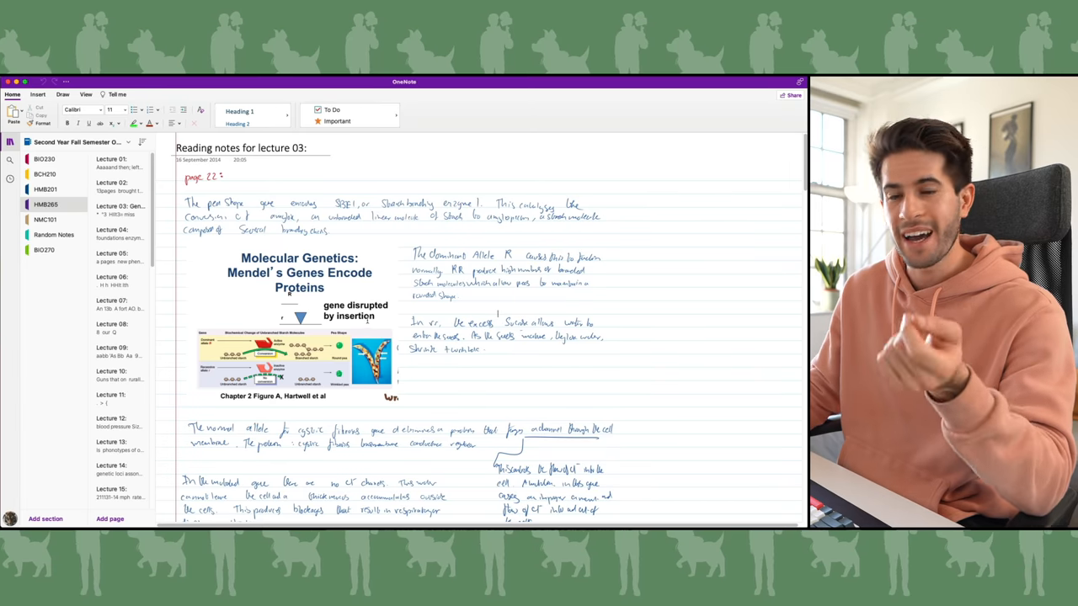
Step: Open the handwritten 'Reading notes for lecture 02' page in the HMB265 section
scroll(down, 3)
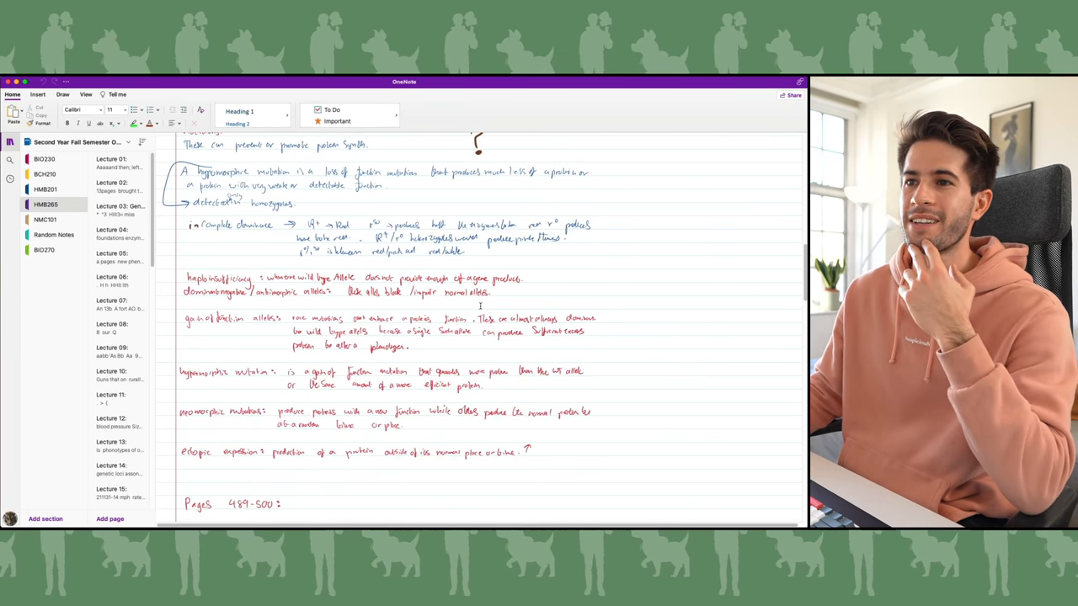
click(118, 233)
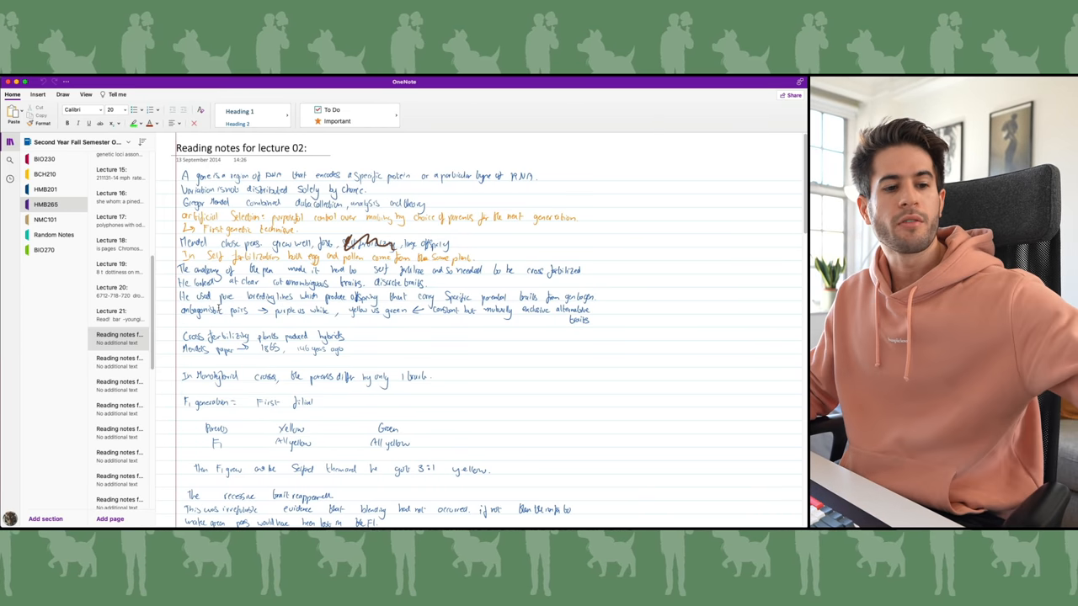
Step: Scroll through the lecture 02 reading notes, then switch to the Third Year Fall Semester 2015 notebook
scroll(down, 3)
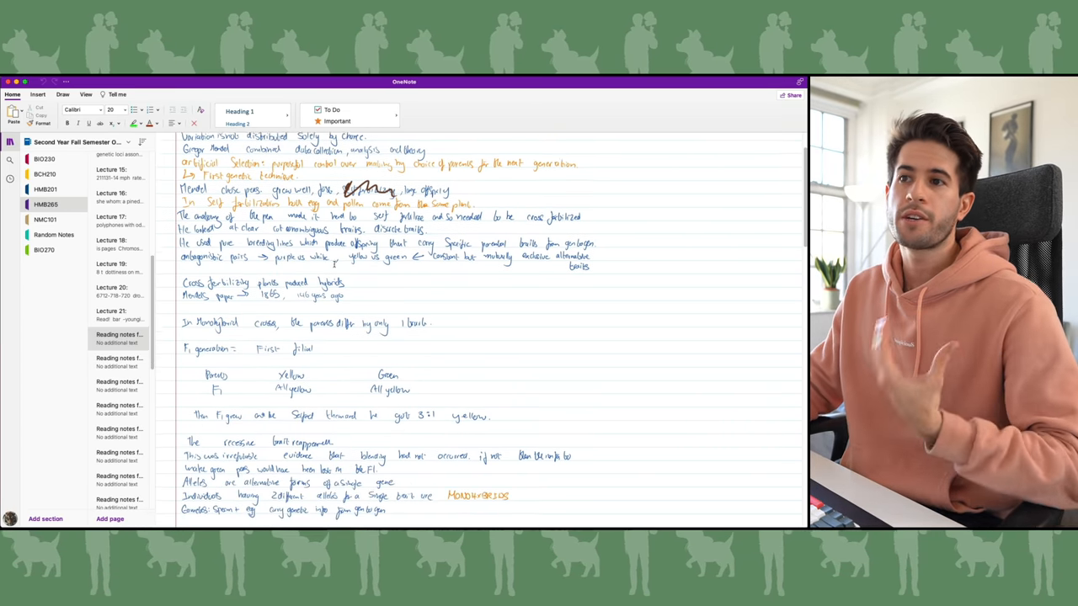
scroll(down, 3)
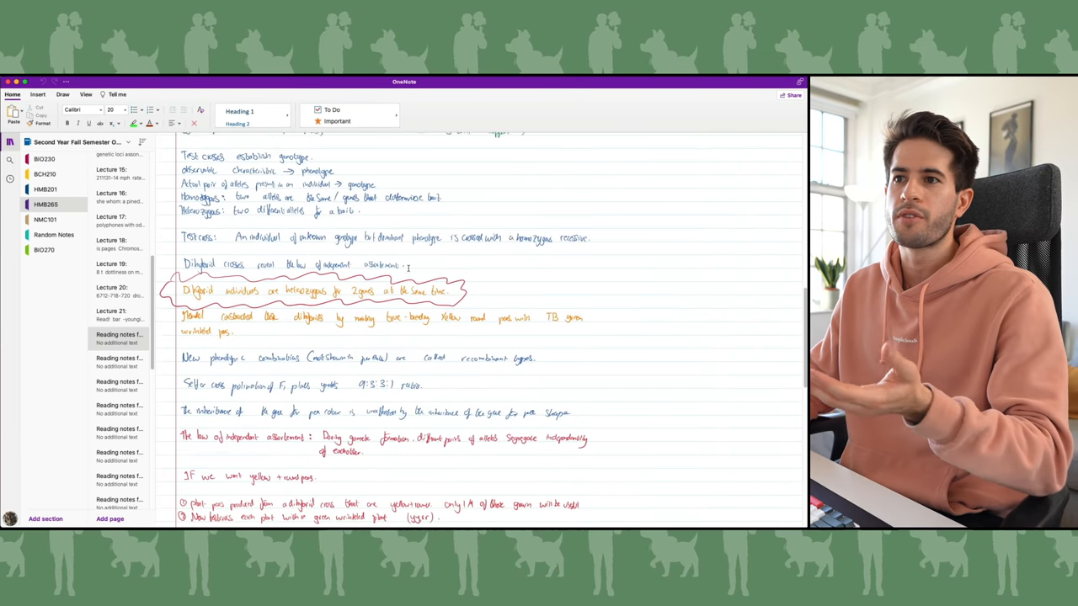
scroll(up, 3)
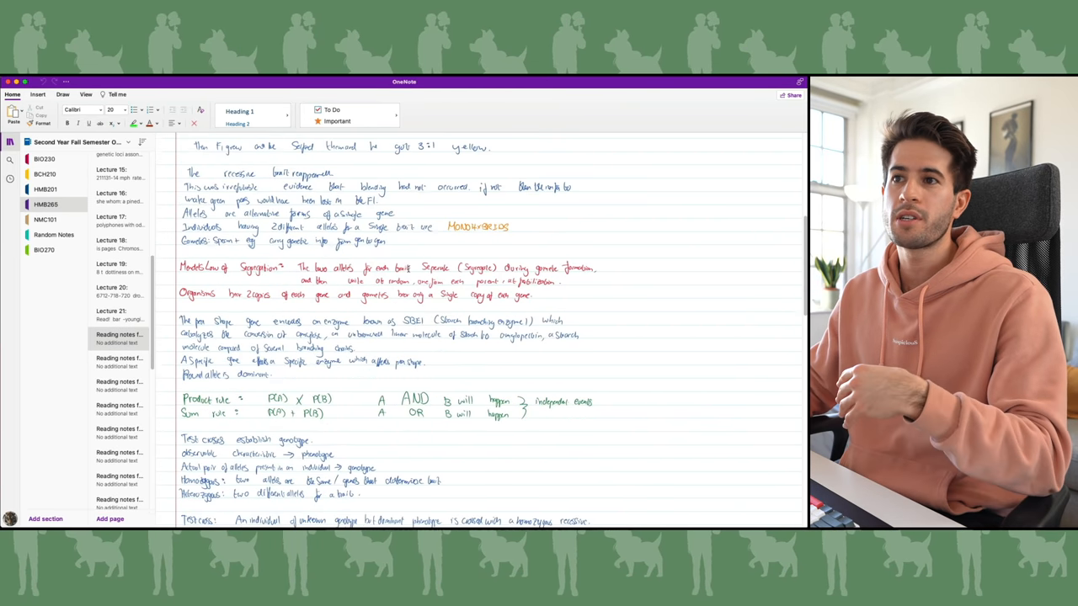
scroll(up, 3)
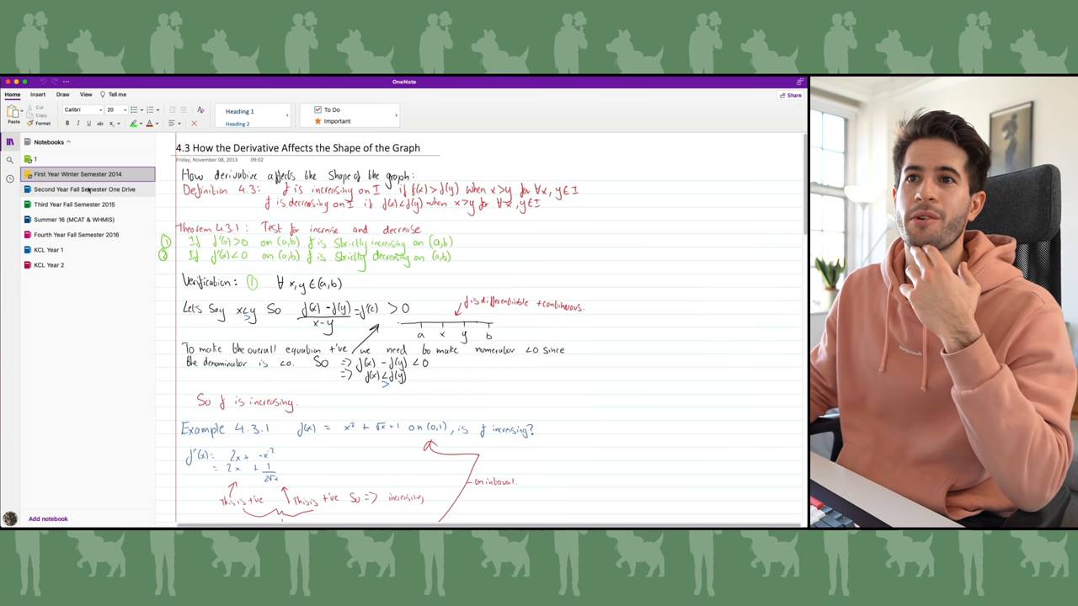
click(84, 188)
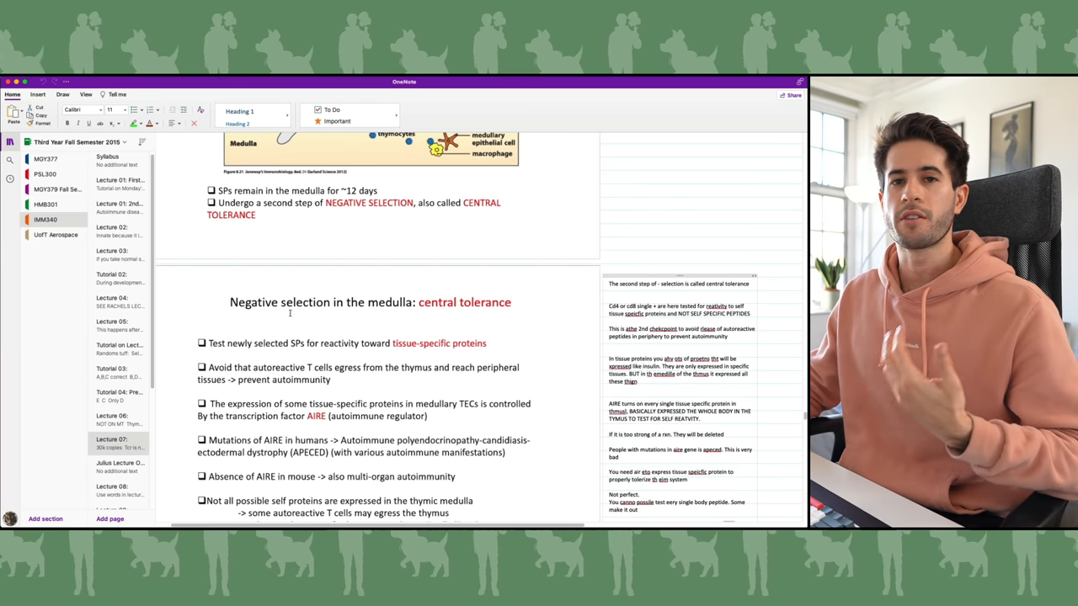
Step: Scroll down the IMM340 Lecture 07 page to show the full central tolerance slide and side notes
scroll(down, 3)
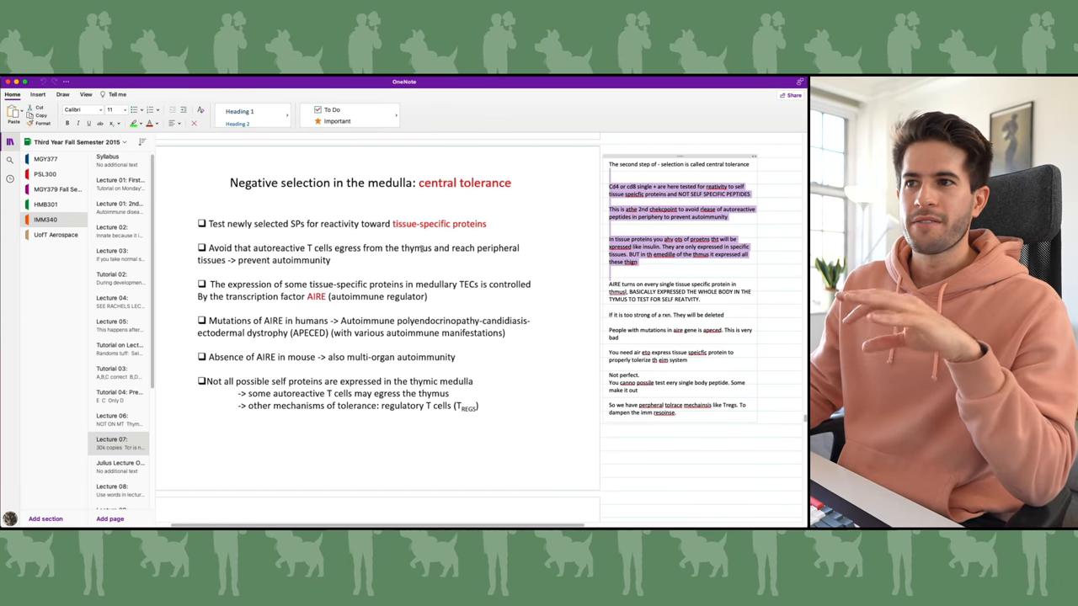
Step: Scroll further down Lecture 07 to the thymocyte affinity selection graph and its notes
scroll(down, 3)
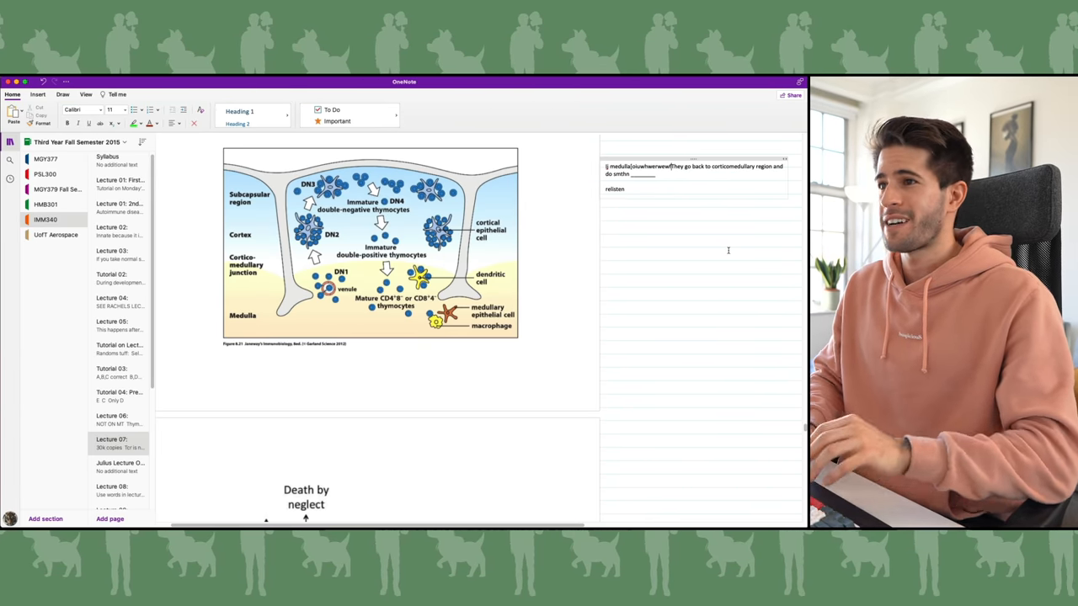
scroll(down, 3)
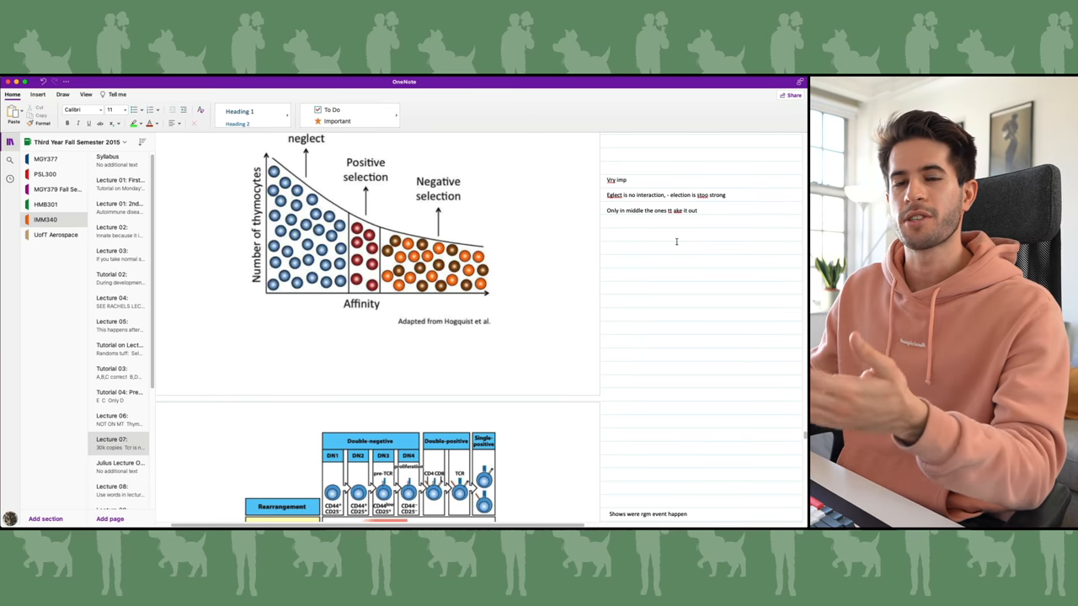
Step: Move into the MGY379 lab-lecture notes and scroll through the fermentation, ONPG and nitrate reductase tests
scroll(down, 3)
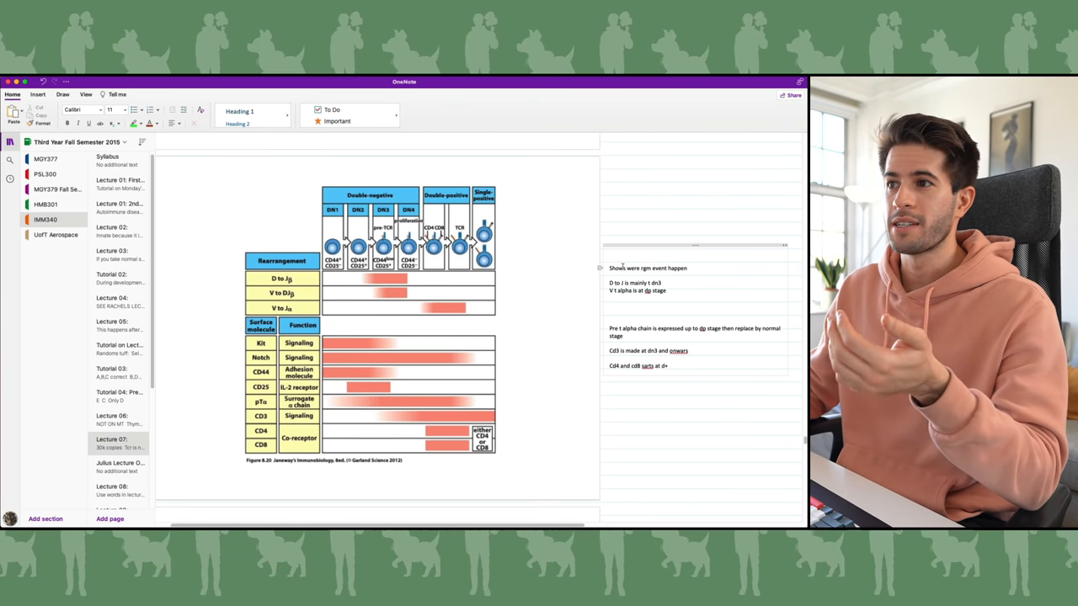
drag(611, 268, 665, 283)
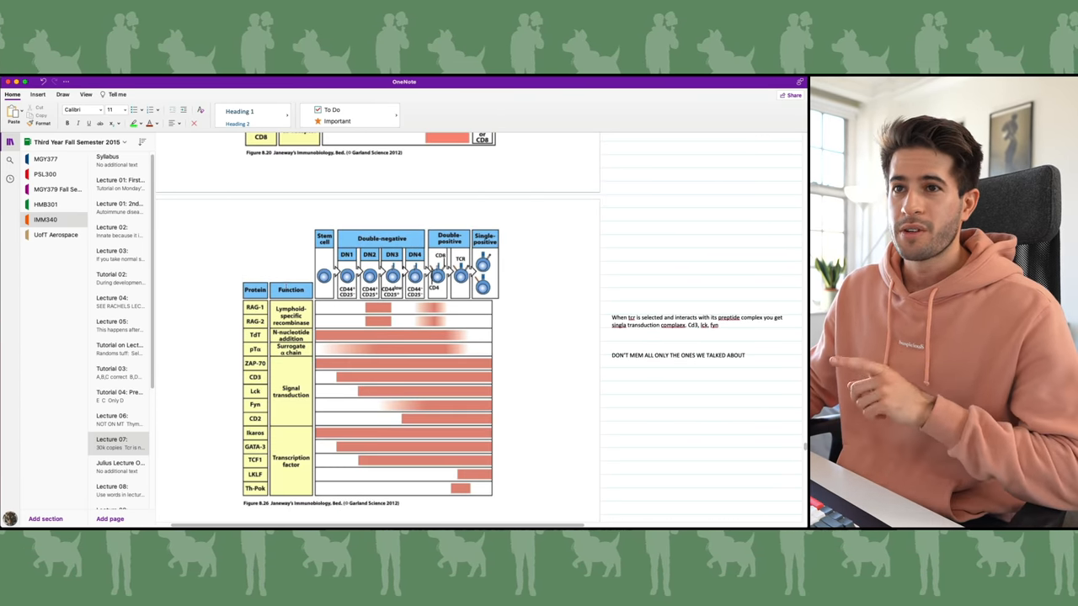
scroll(down, 3)
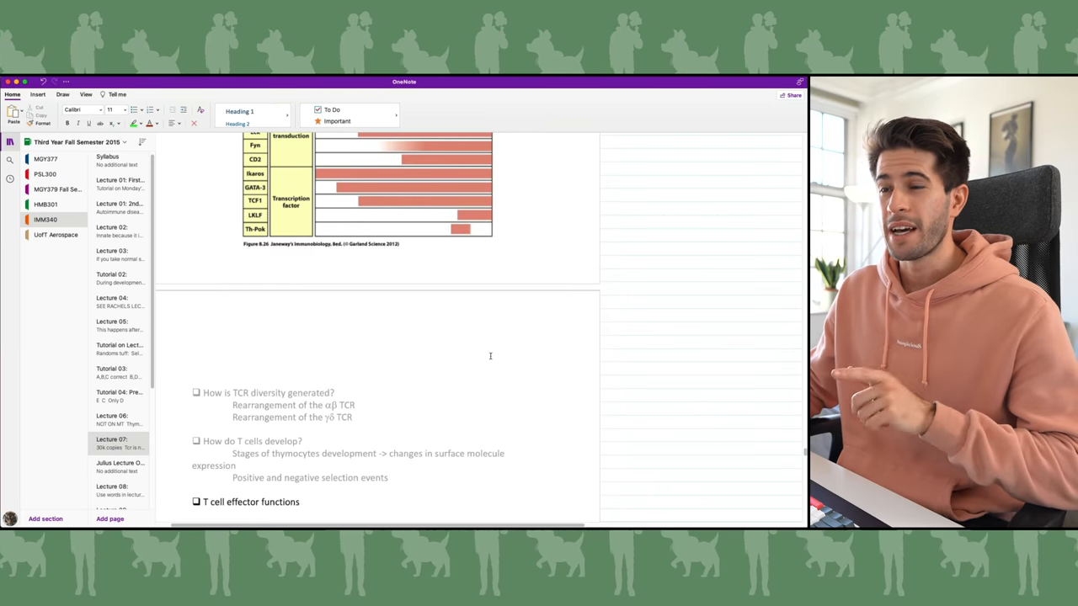
scroll(down, 3)
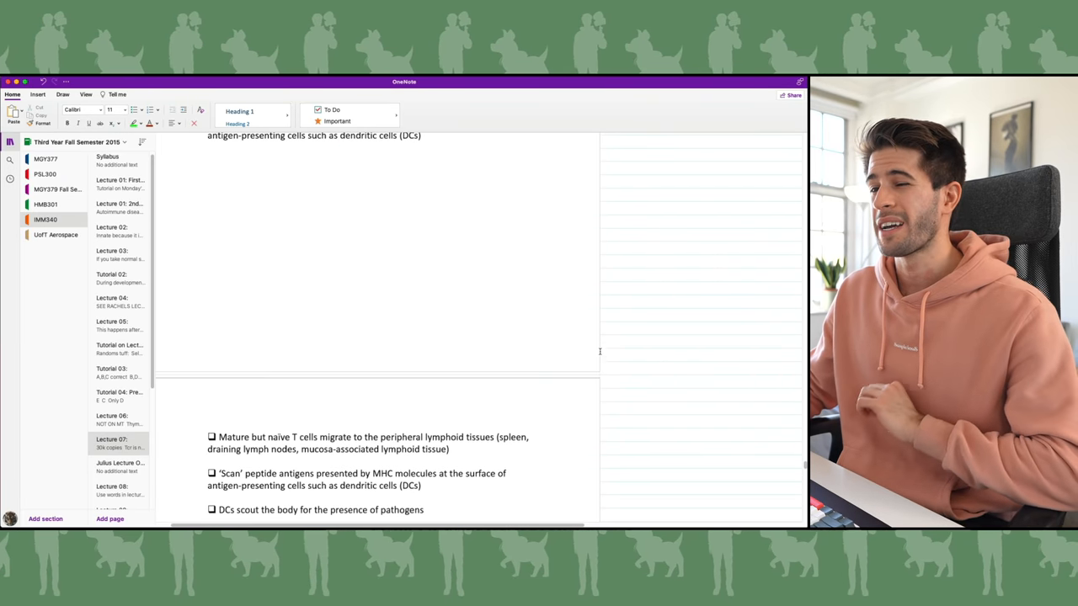
scroll(down, 3)
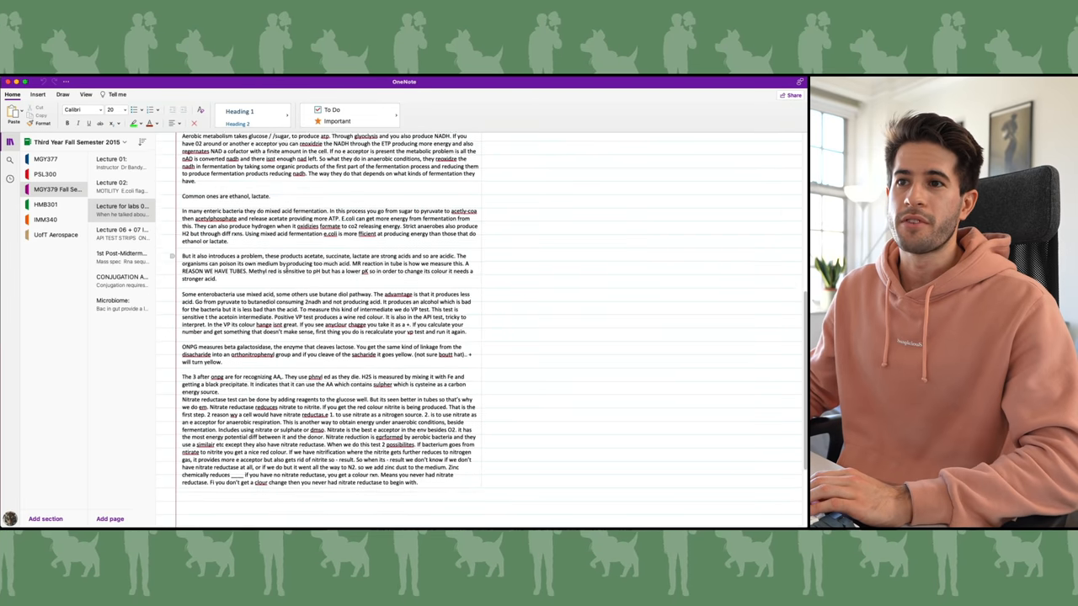
Step: Switch to the Summer 16 (MCAT & WHMIS) notebook's Psychology Class 2 Slides page
click(45, 174)
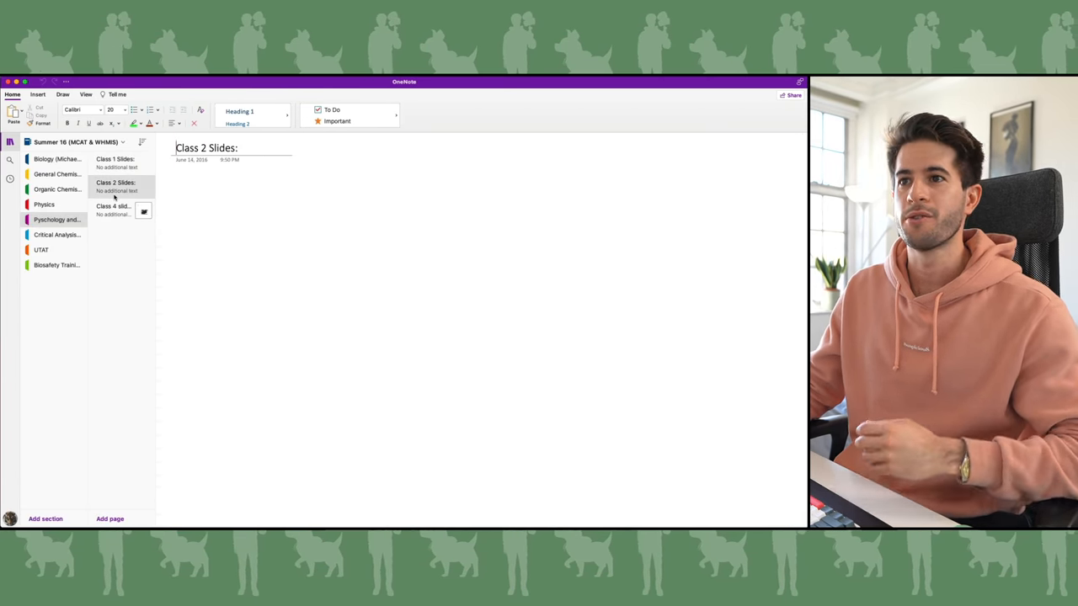
Step: Switch to the KCL Year 1 notebook's Foundations Lecture 08 page on oxygen delivery
click(57, 188)
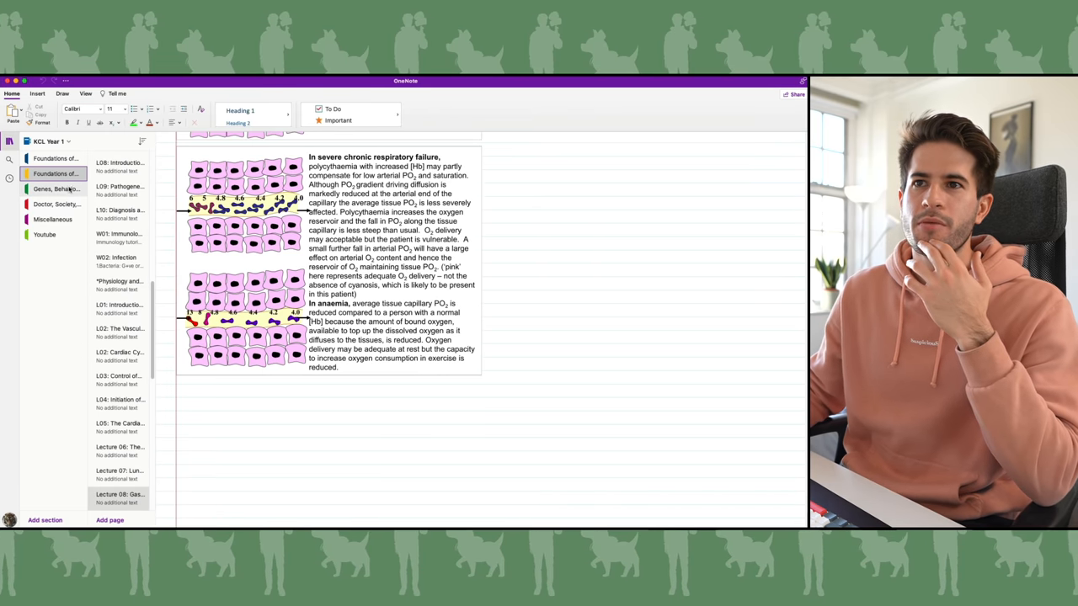
Step: Open the Genes, Behaviour section and go through the head and neck pages: face and scalp, cranial nerves and the next lecture
click(56, 188)
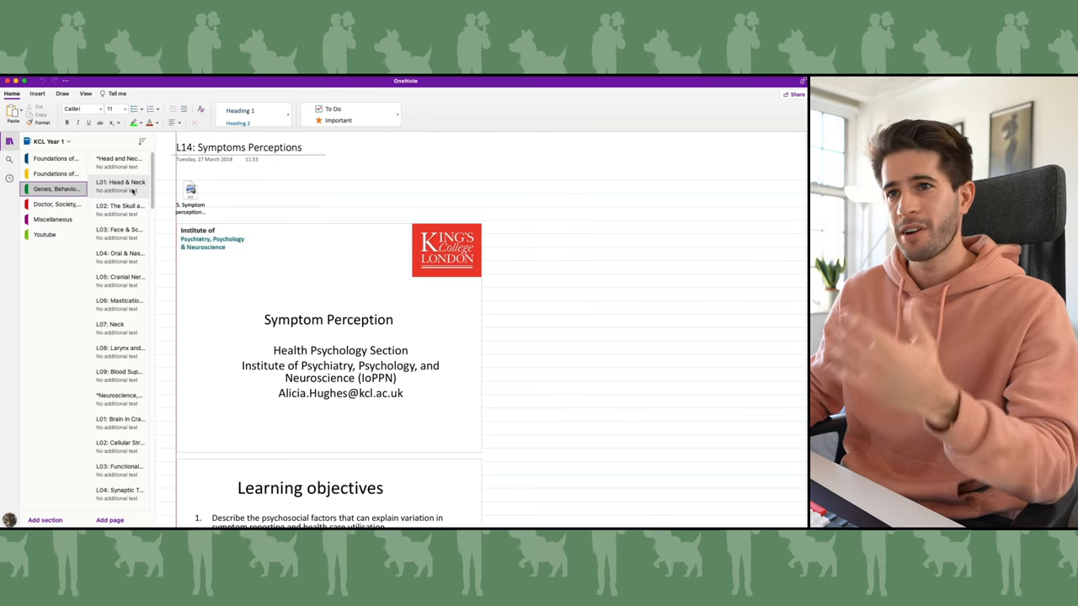
click(120, 230)
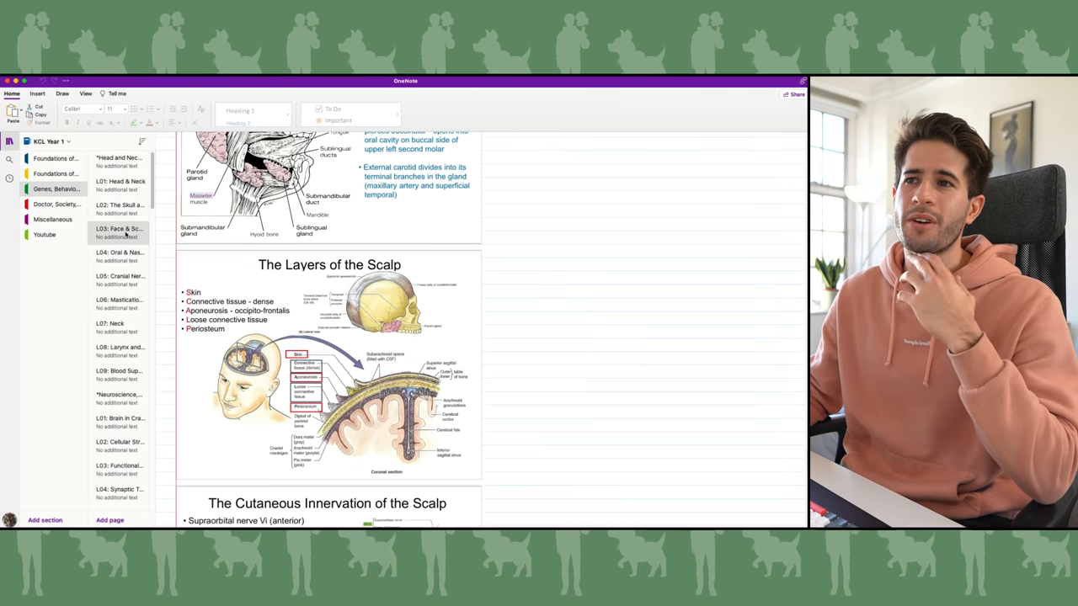
scroll(down, 3)
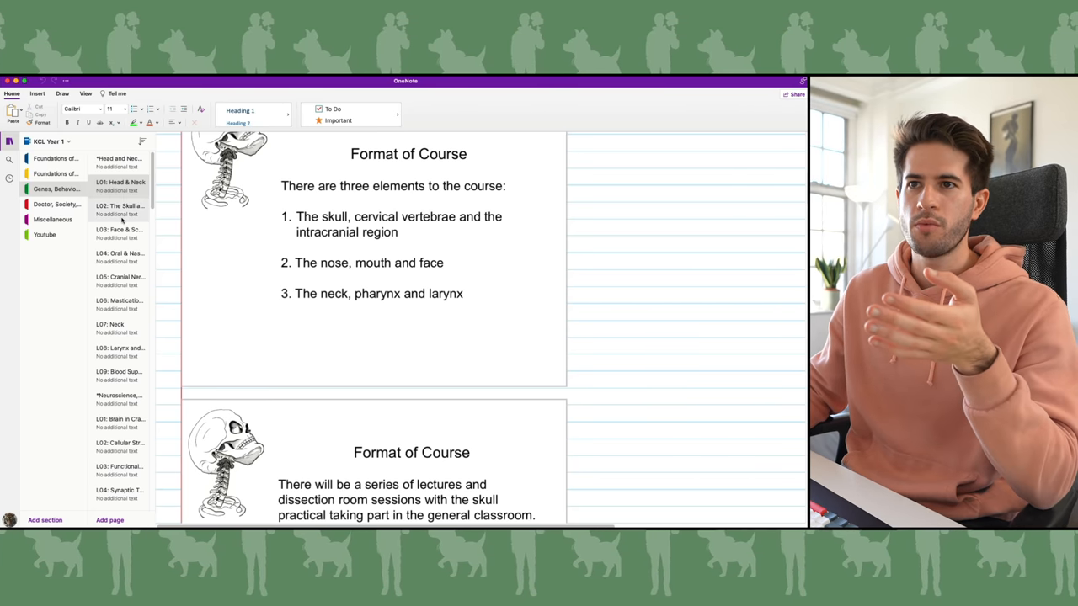
click(118, 279)
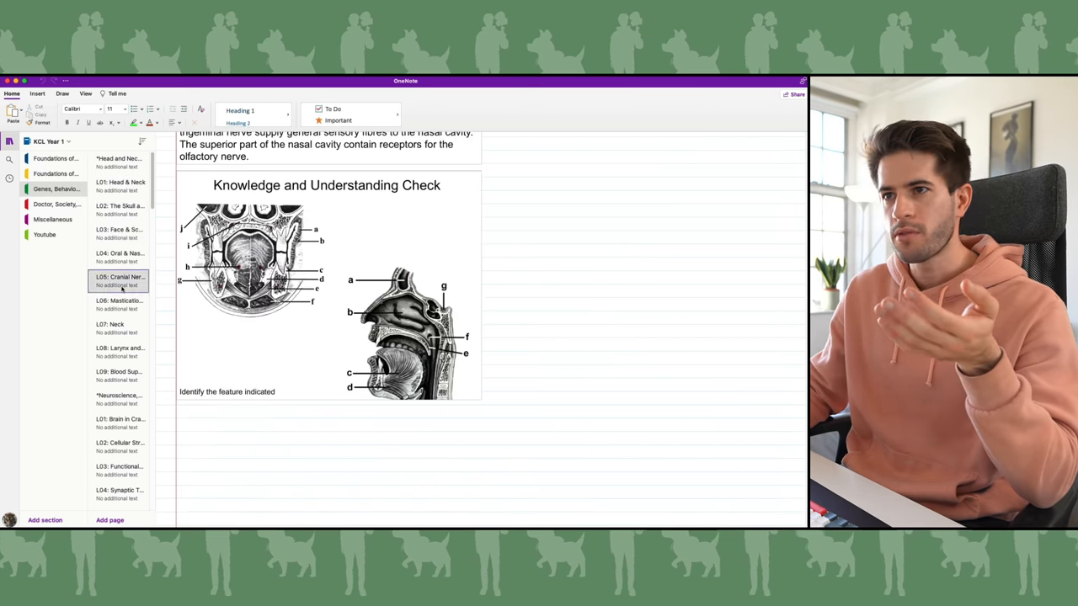
click(119, 303)
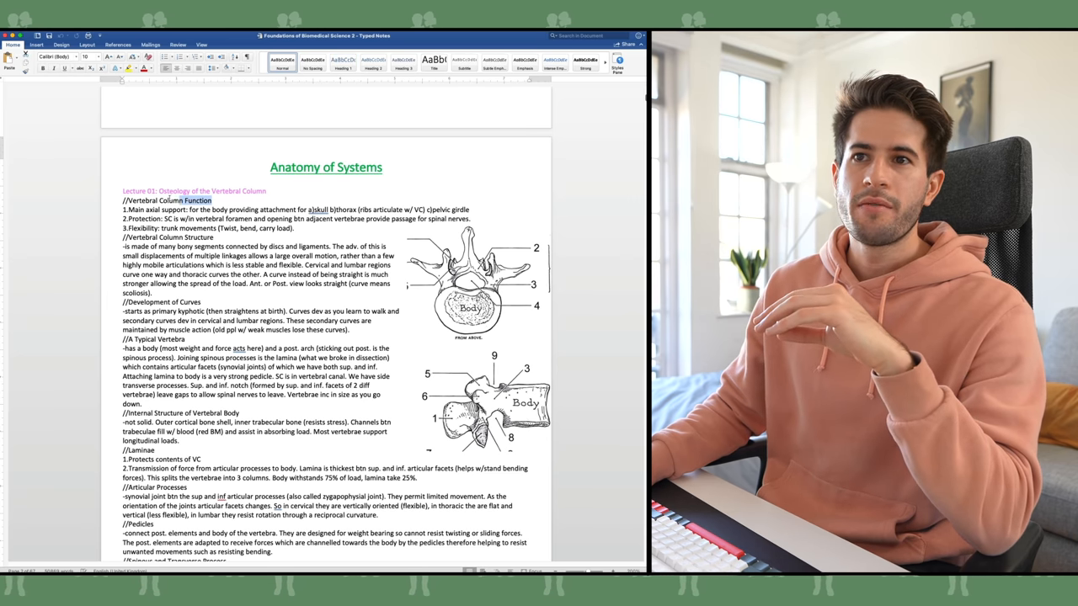
scroll(down, 3)
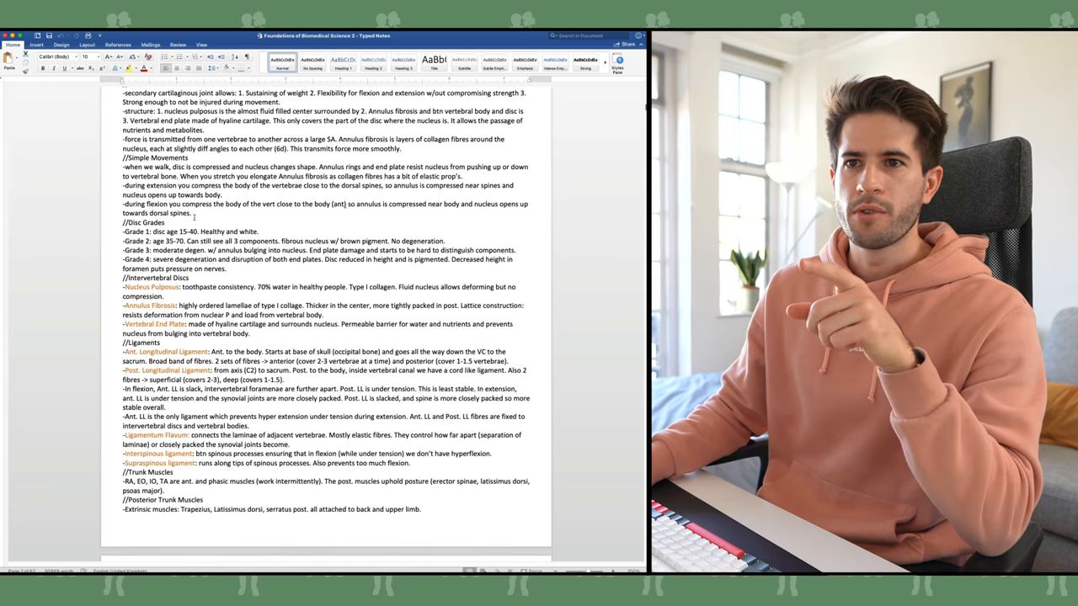
scroll(down, 3)
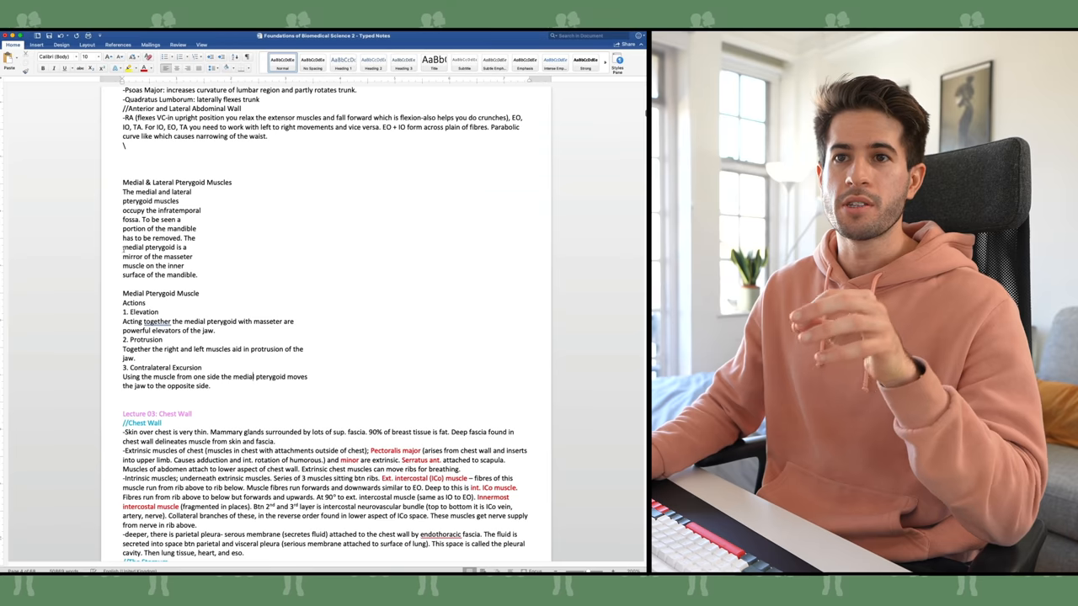
Step: Delete the Medial & Lateral Pterygoid Muscles block and continue down to the chest wall and infection notes
drag(122, 293, 212, 386)
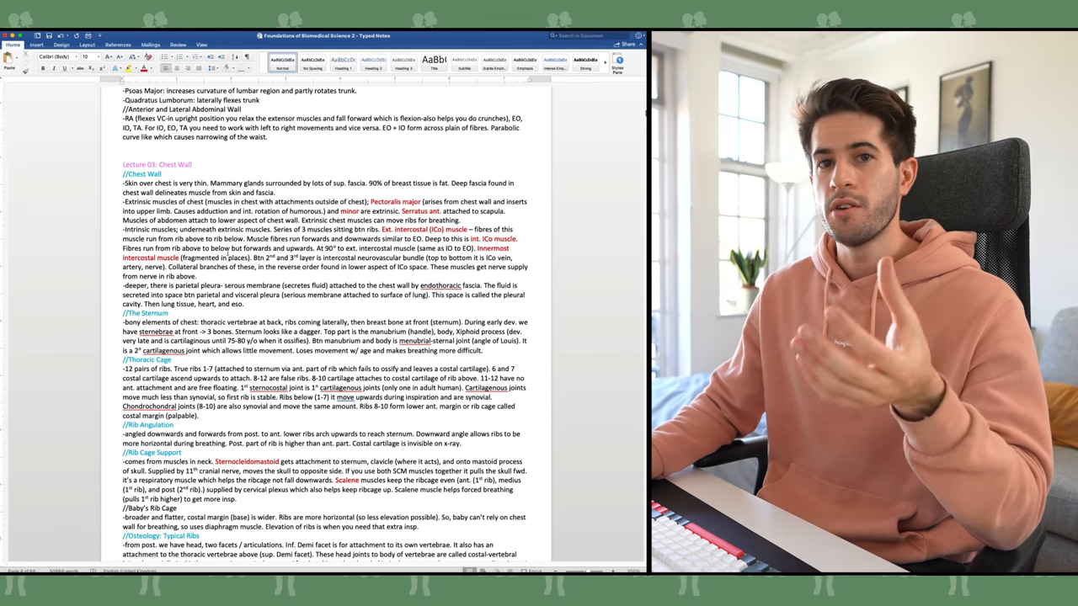
scroll(down, 3)
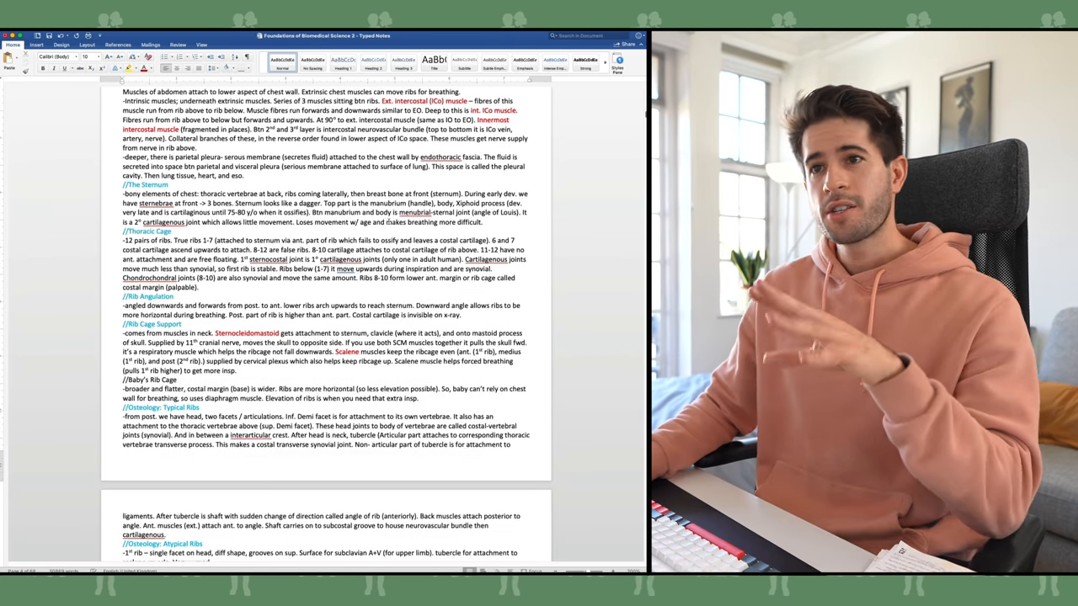
scroll(down, 3)
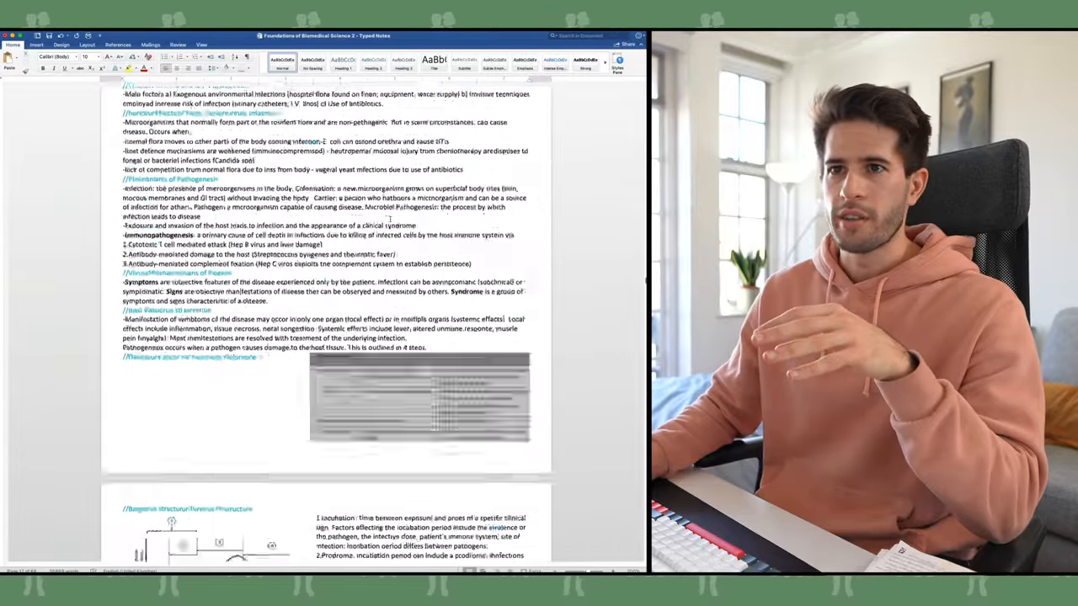
scroll(down, 3)
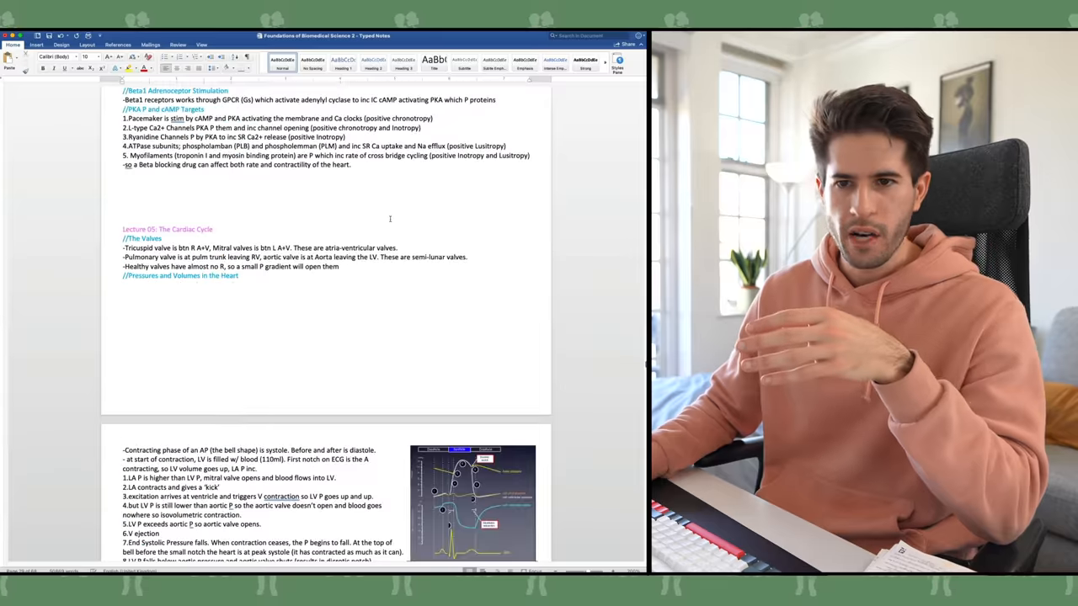
scroll(down, 3)
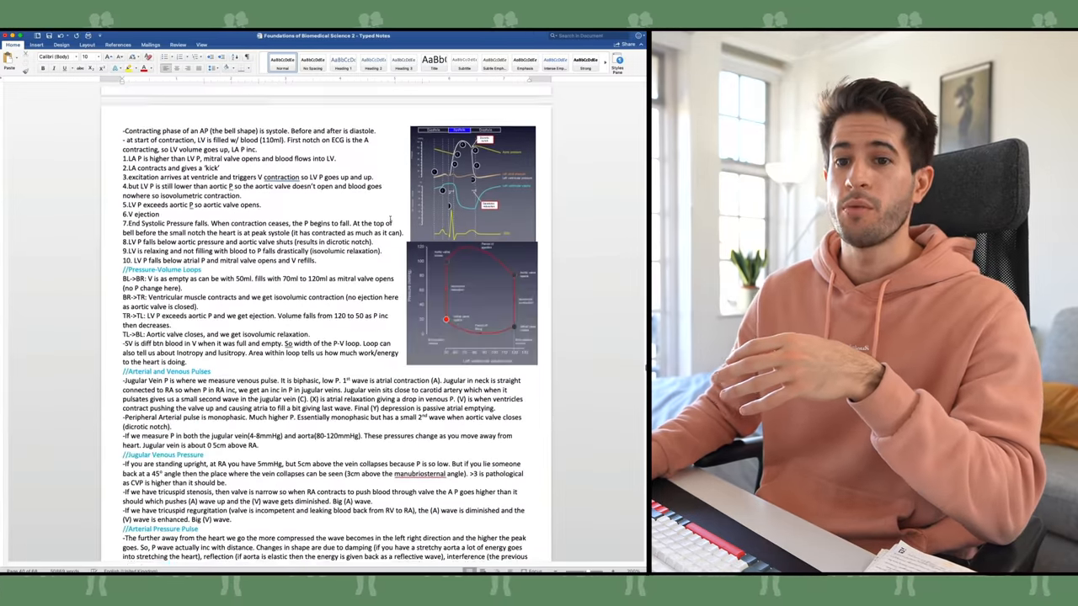
scroll(down, 3)
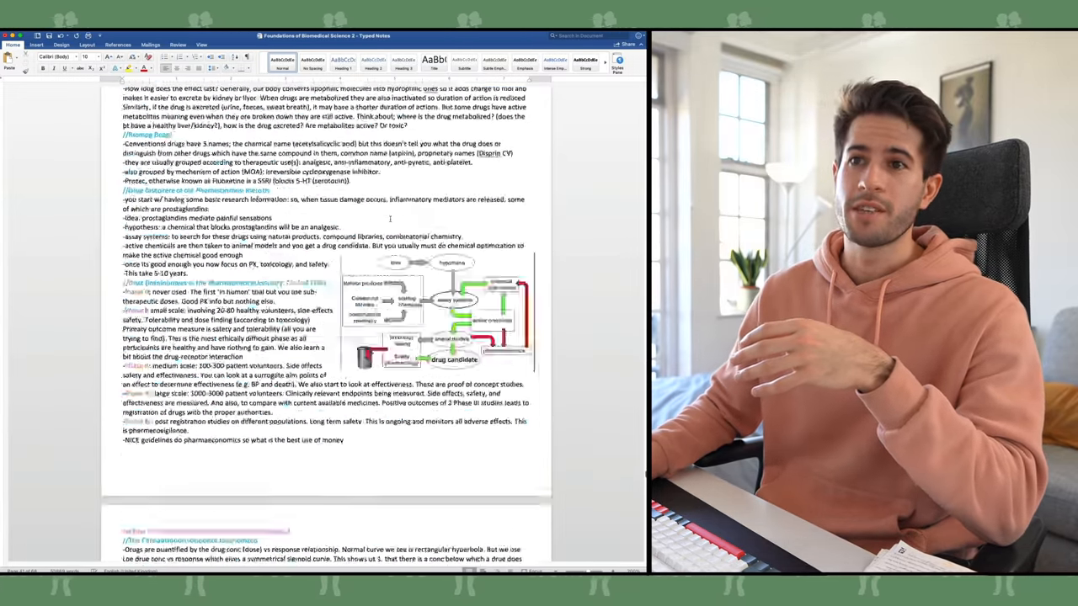
scroll(down, 3)
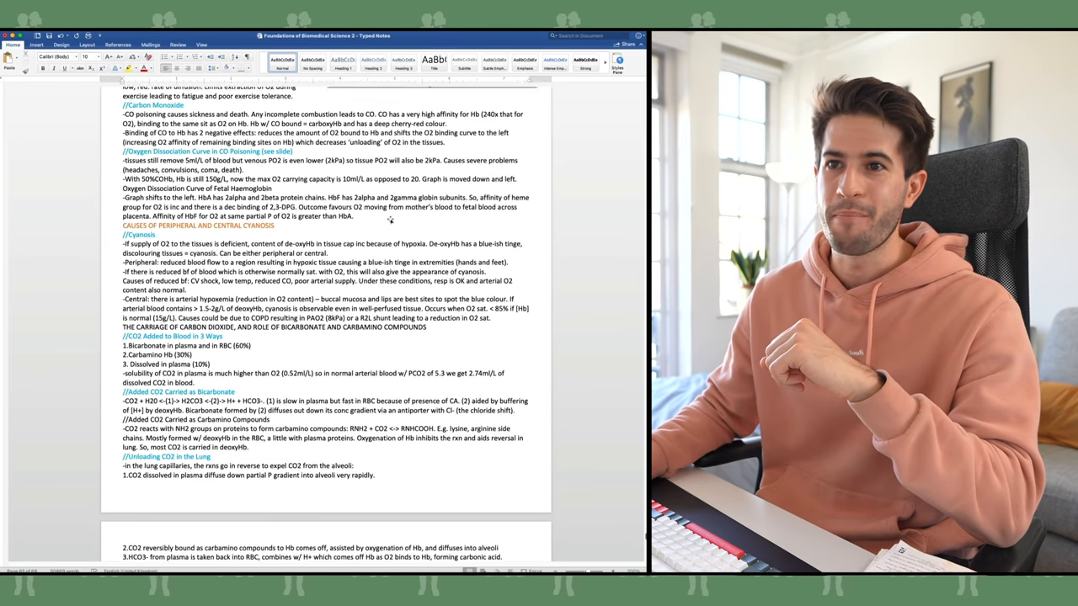
scroll(down, 3)
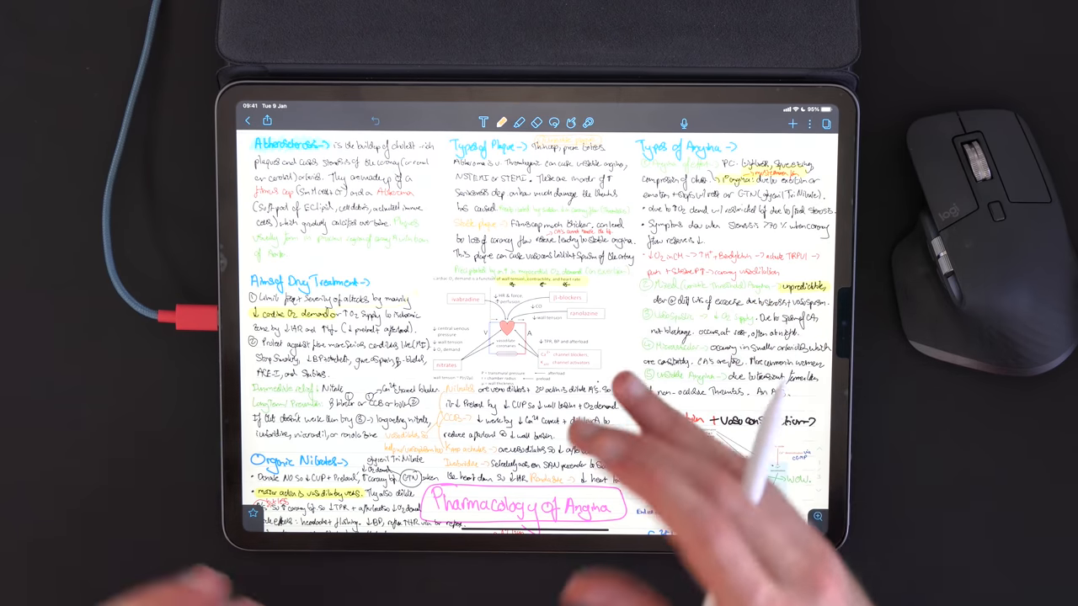
scroll(down, 3)
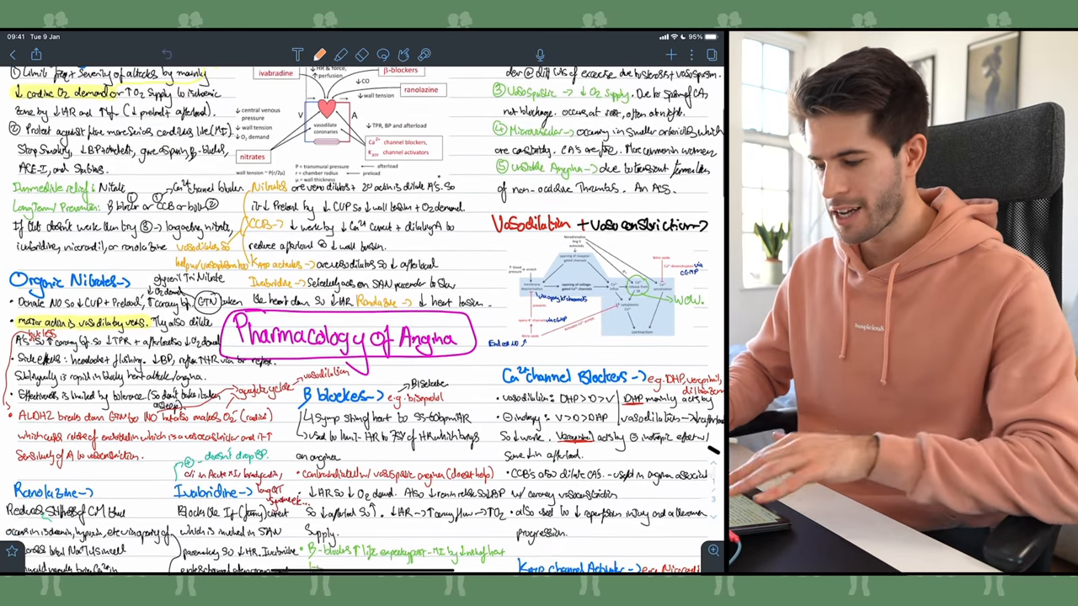
scroll(down, 3)
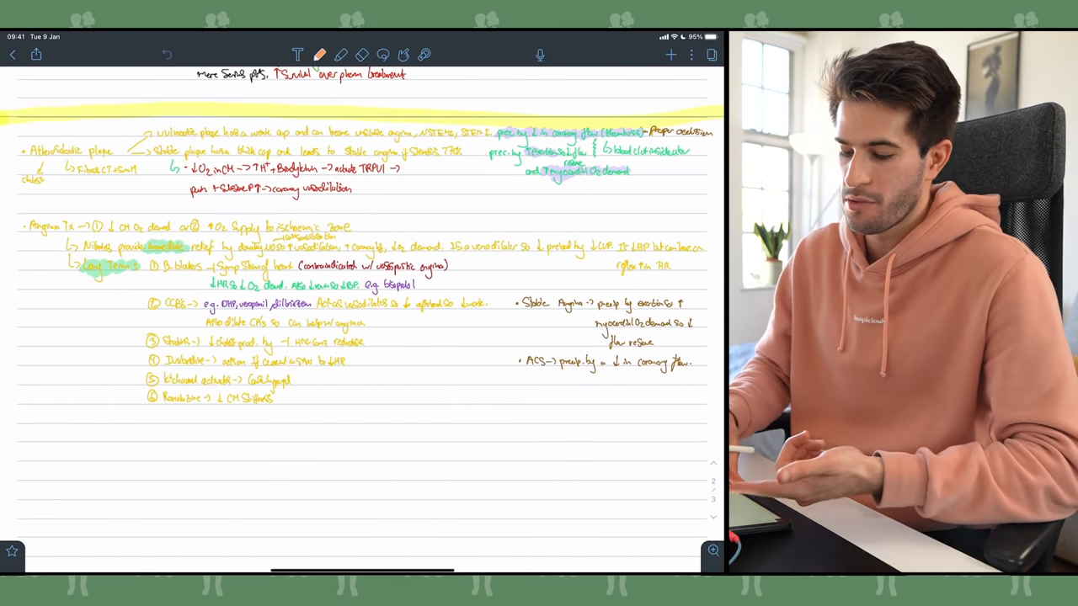
Step: Scroll through the remaining angina treatment notes before leaving the note
scroll(down, 3)
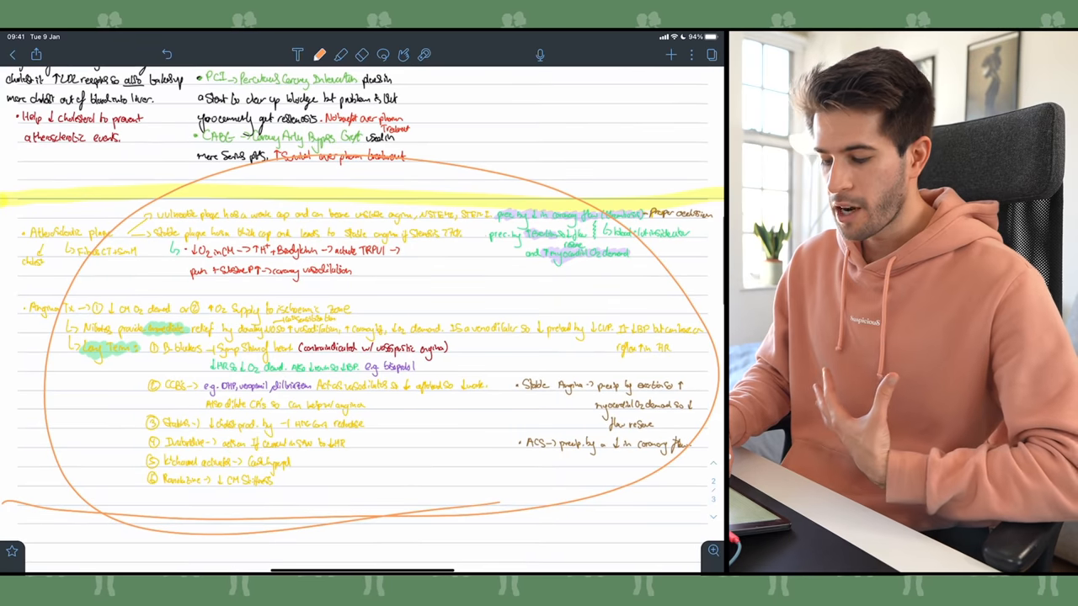
scroll(down, 3)
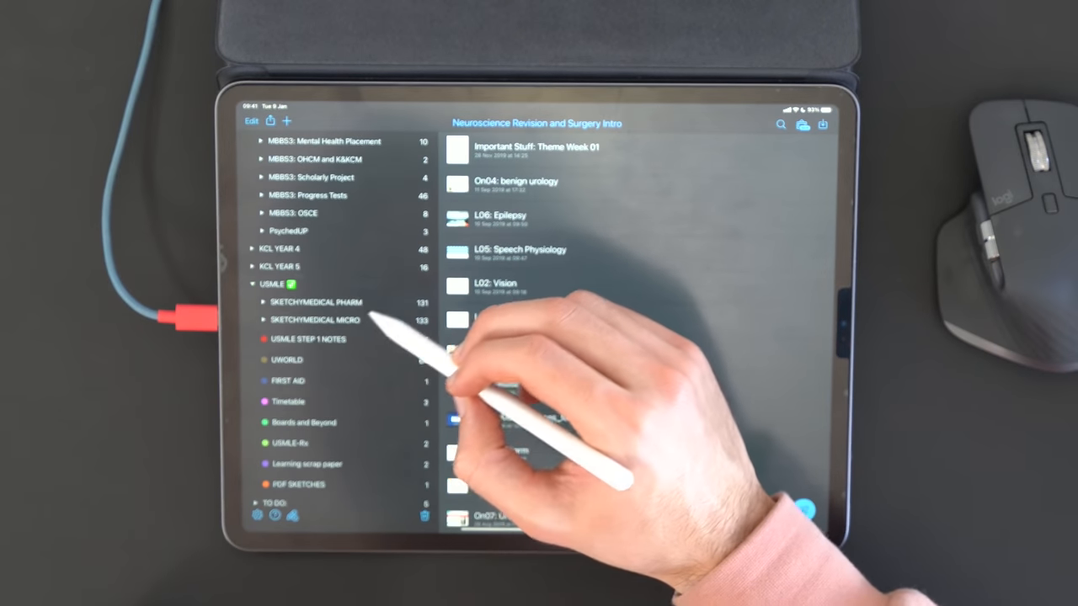
click(315, 319)
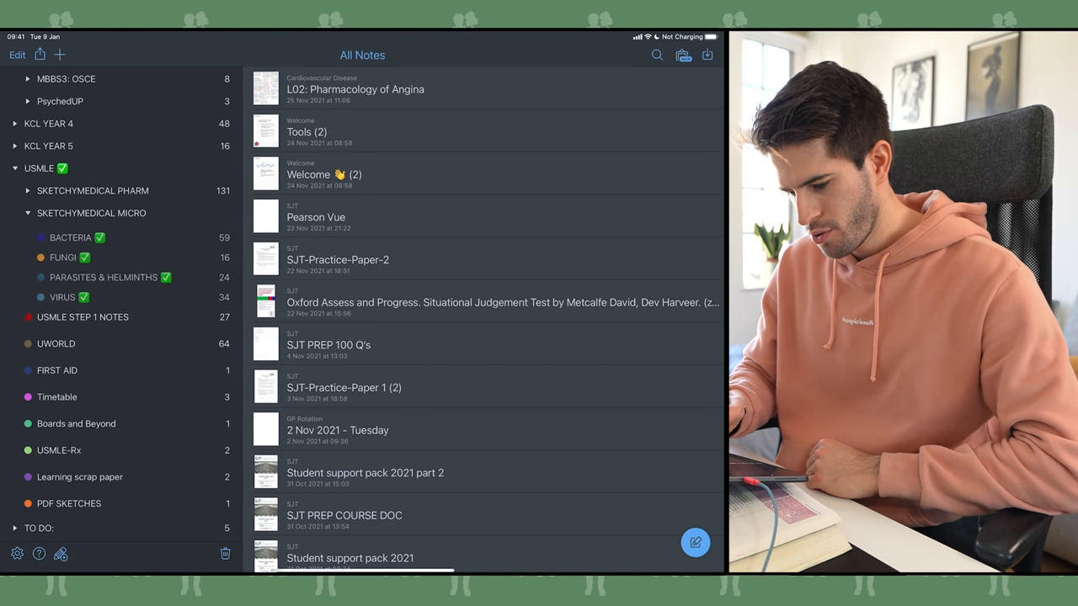
Step: Review the FA&P Cardiology note from the USMLE STEP 1 NOTES list, then close it back to the list
click(82, 343)
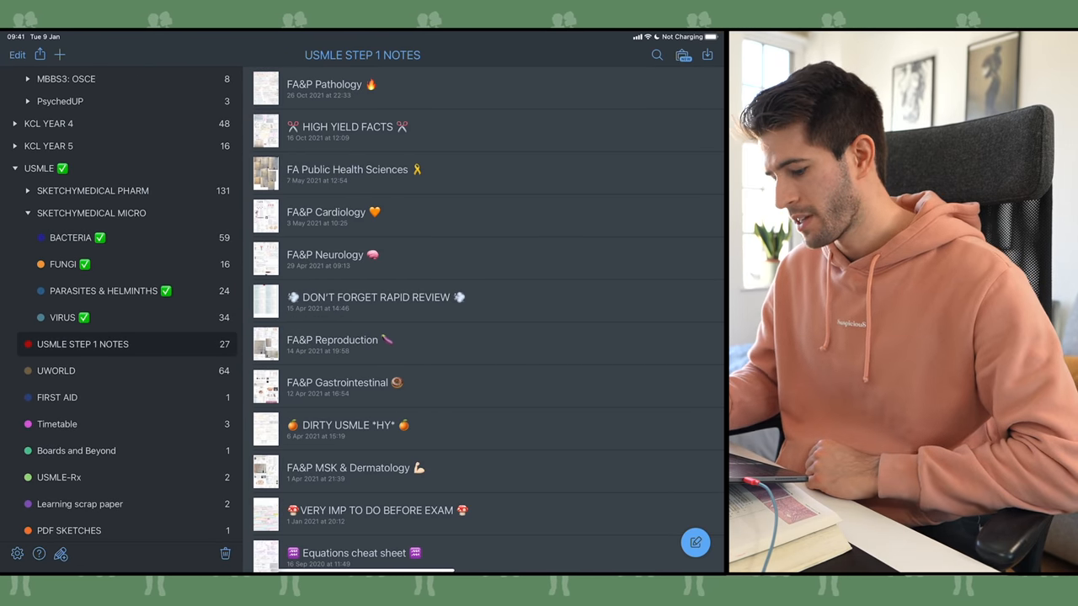
click(334, 217)
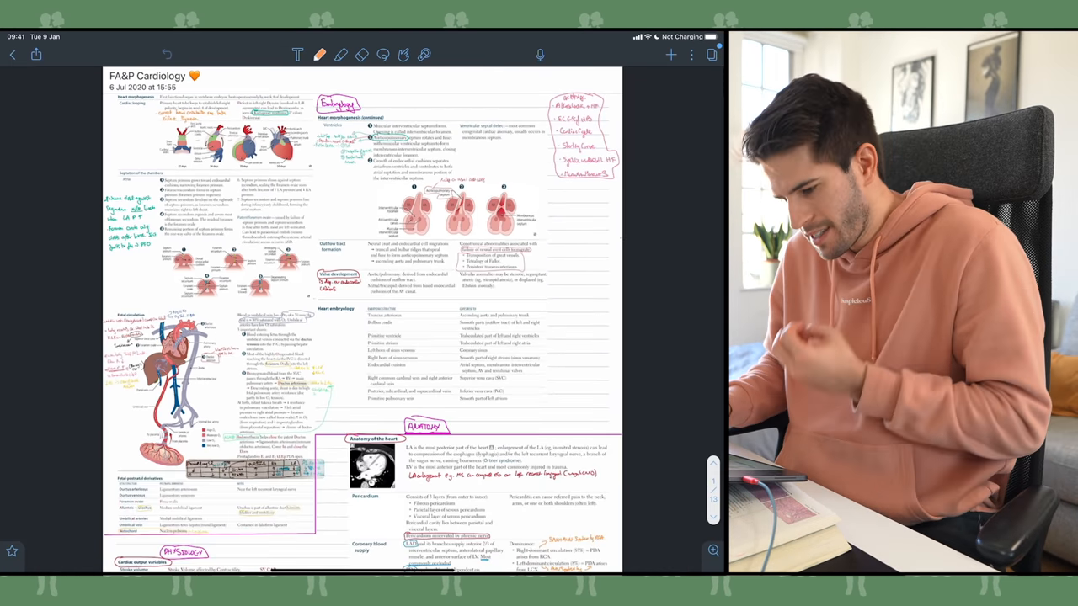
scroll(down, 3)
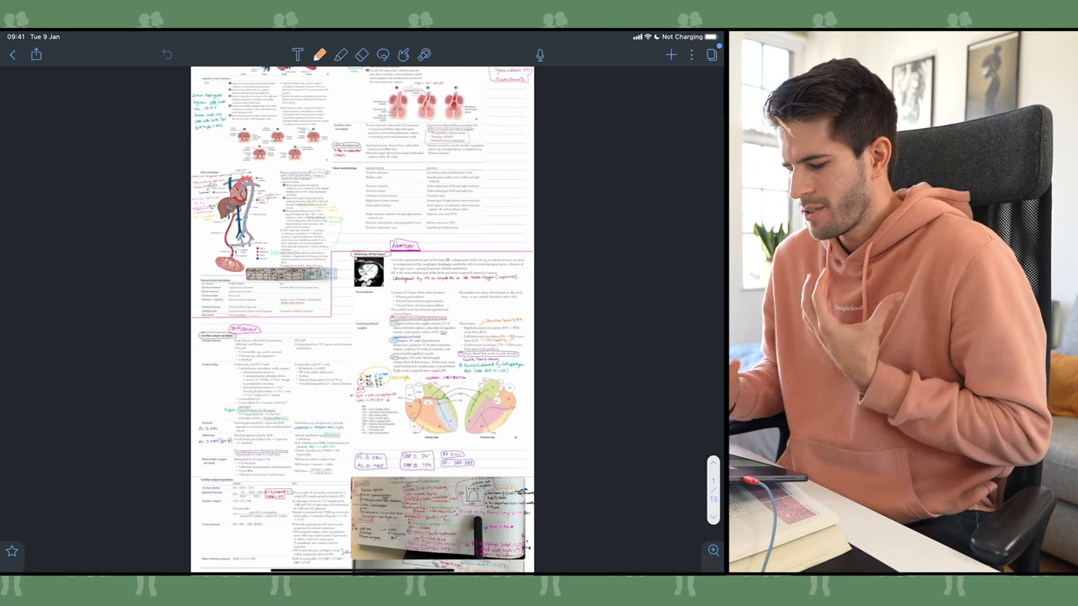
scroll(down, 3)
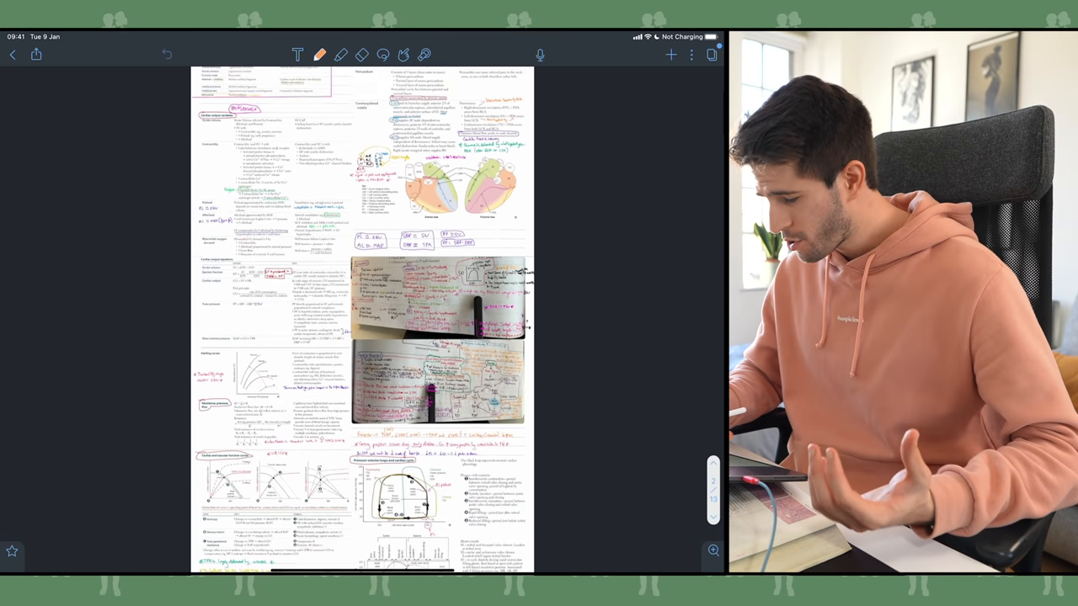
scroll(down, 3)
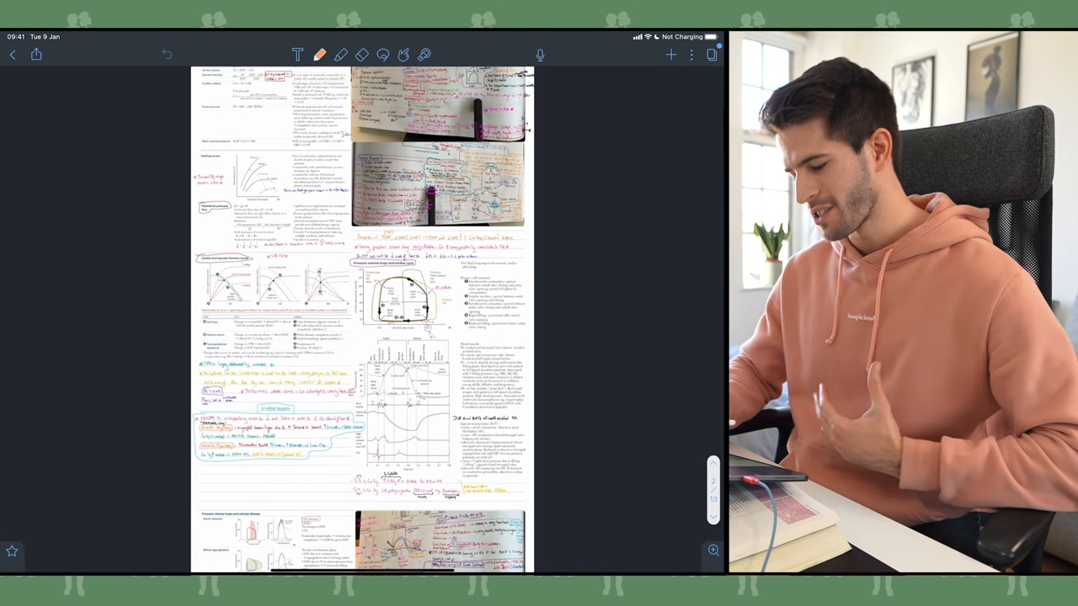
scroll(down, 3)
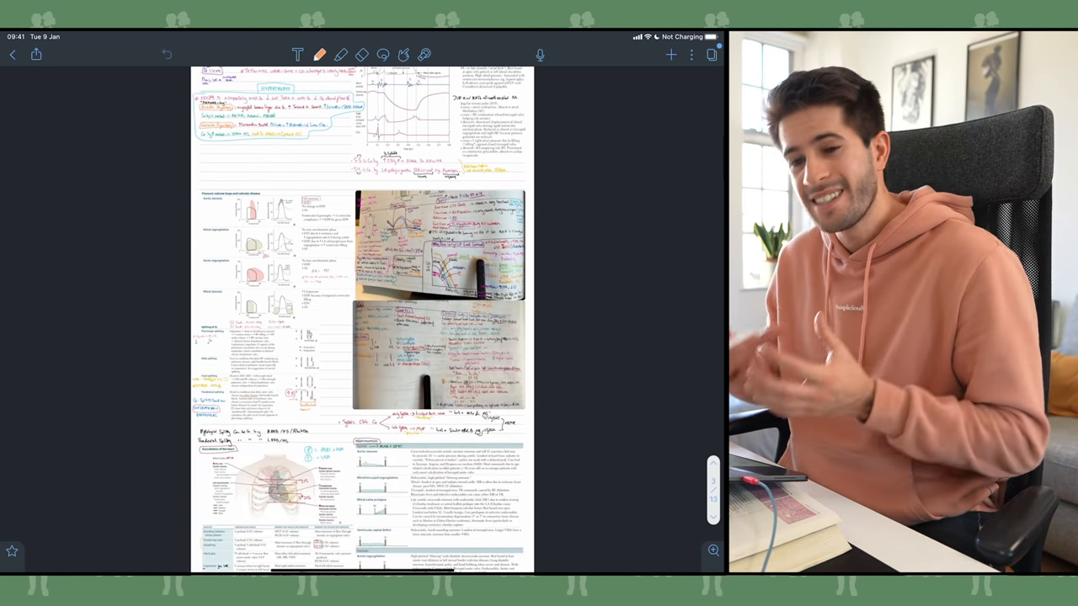
scroll(down, 3)
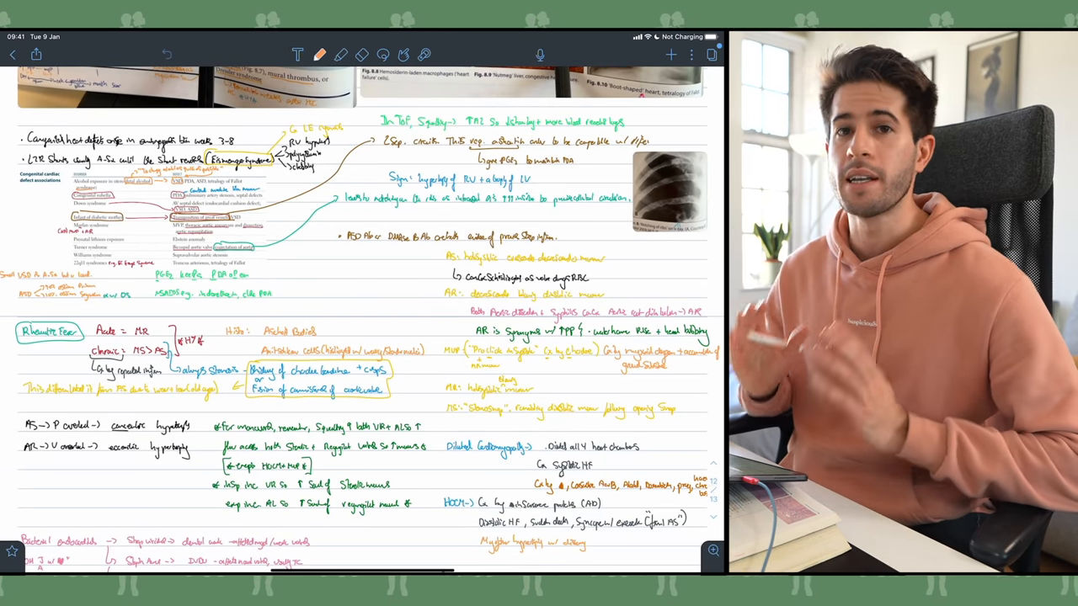
scroll(down, 3)
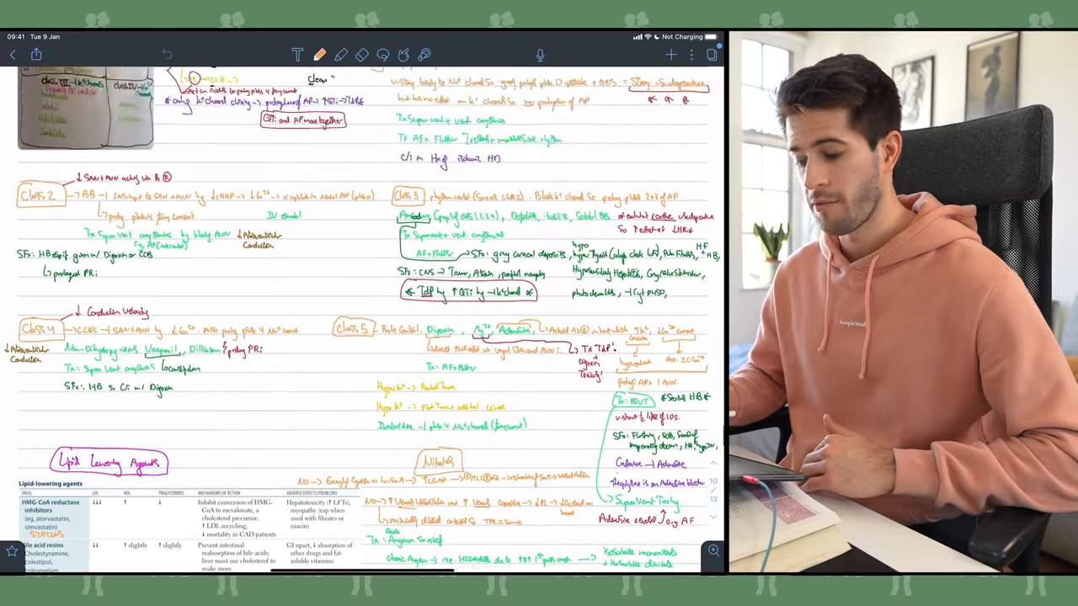
click(13, 54)
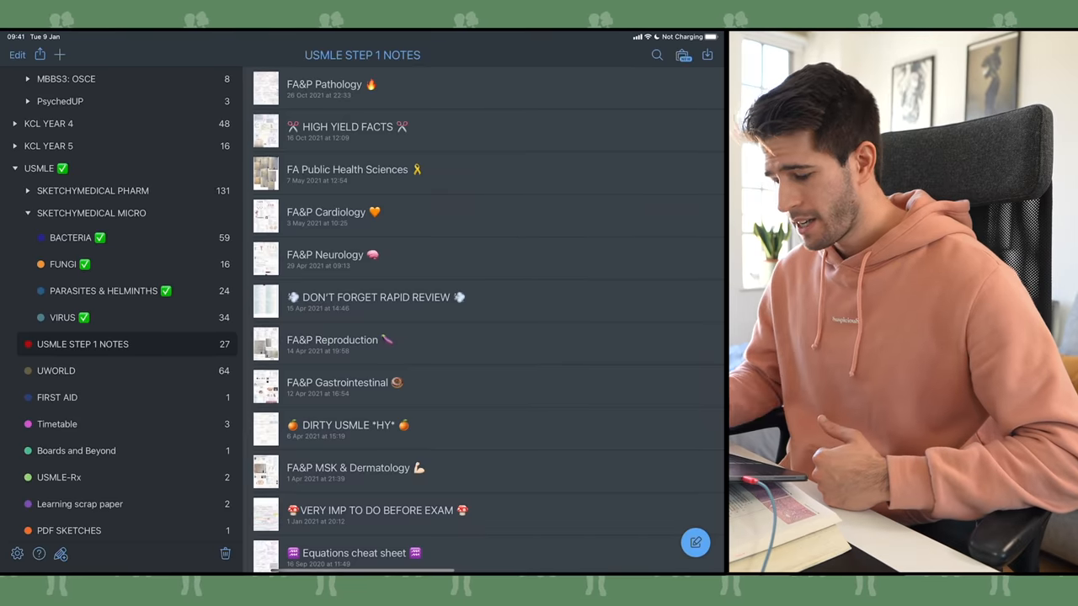
Step: Scroll down the USMLE STEP 1 NOTES list and open the VERY IMP TO DO BEFORE EXAM note
click(336, 259)
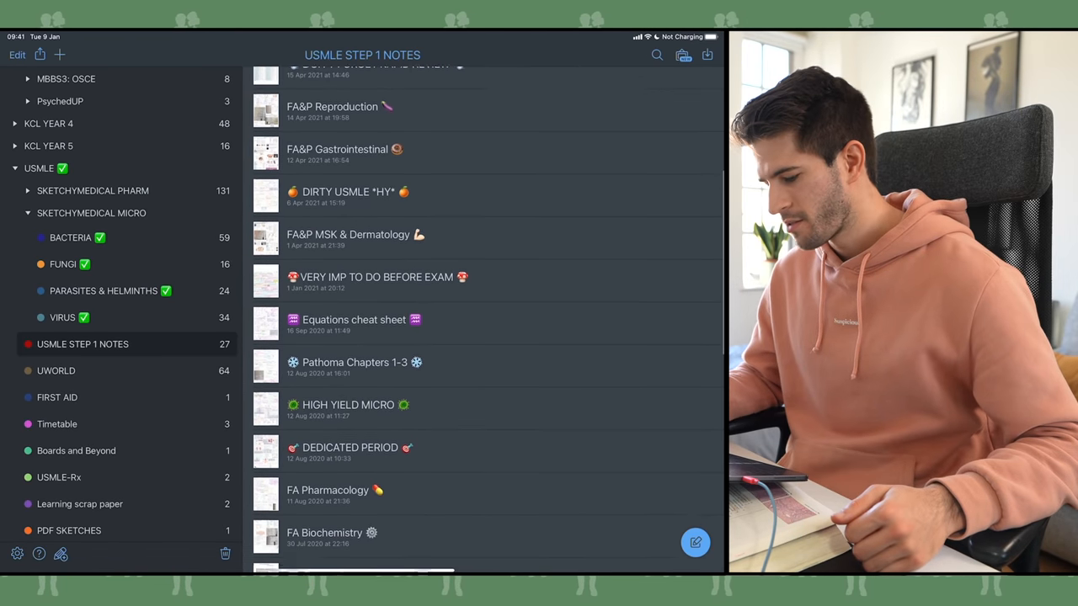
scroll(down, 3)
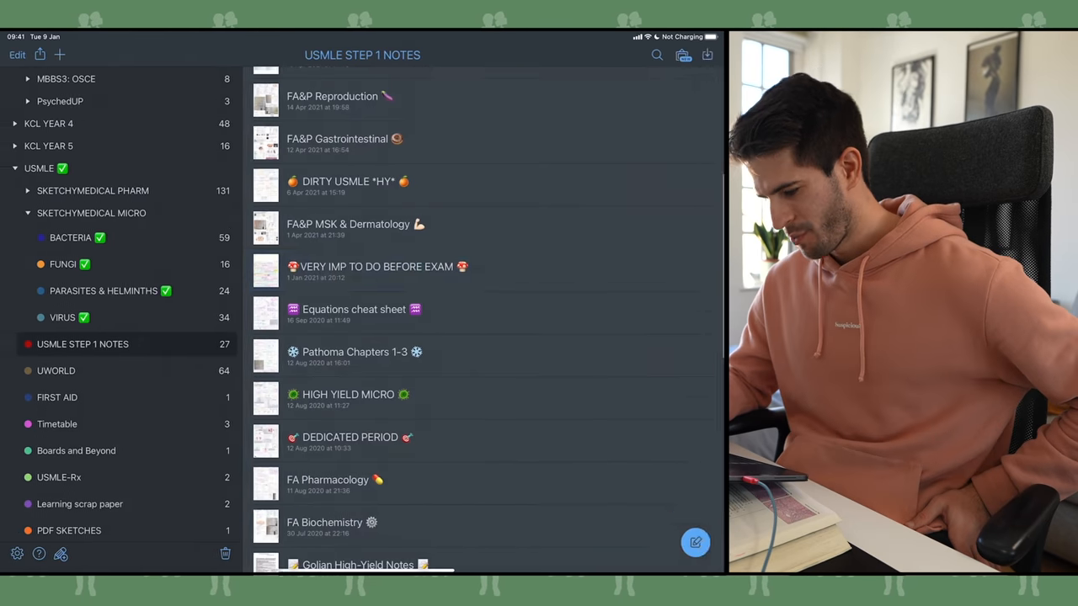
click(375, 271)
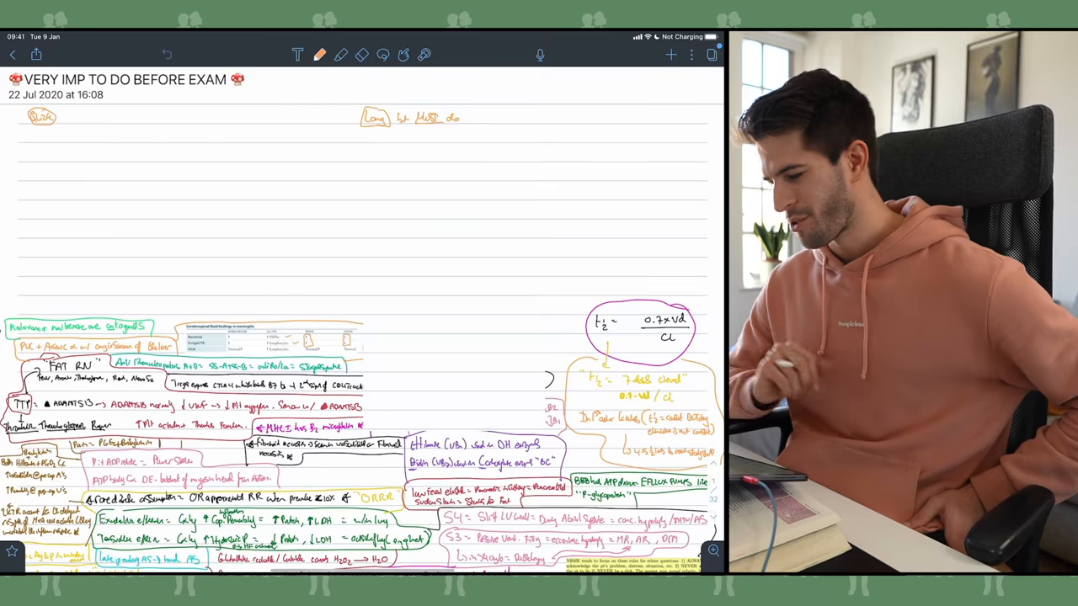
Step: Read through the colour-coded high-yield facts, then close the note back to the library
scroll(down, 3)
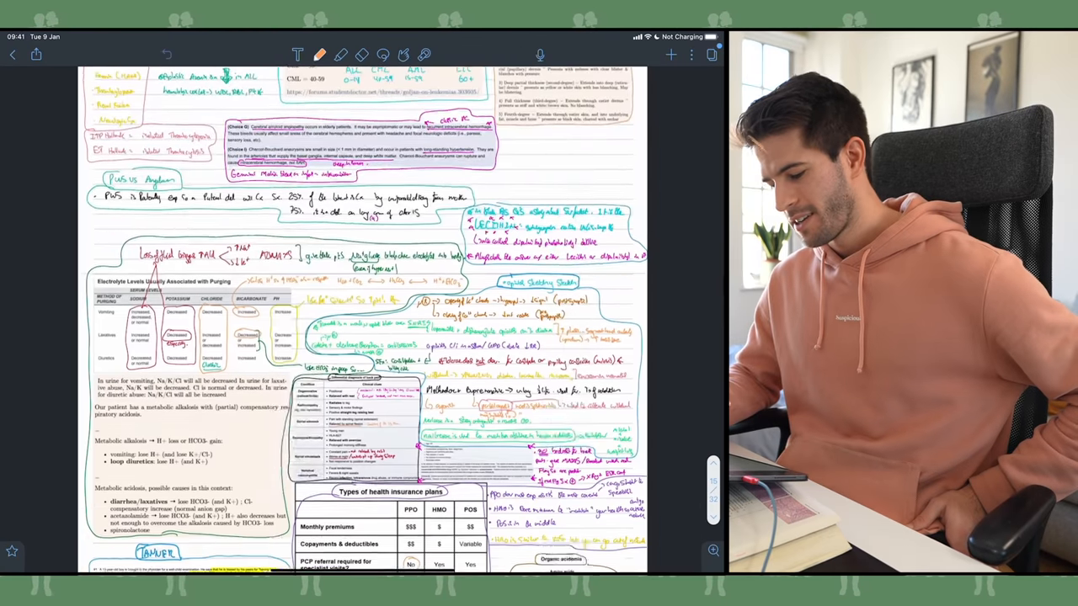
scroll(down, 3)
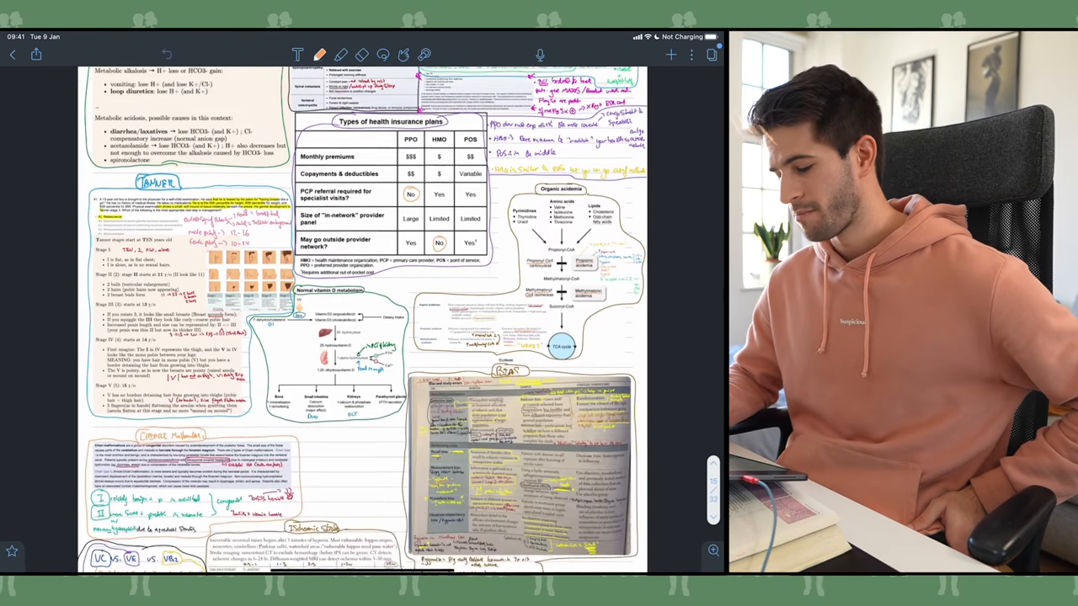
scroll(down, 3)
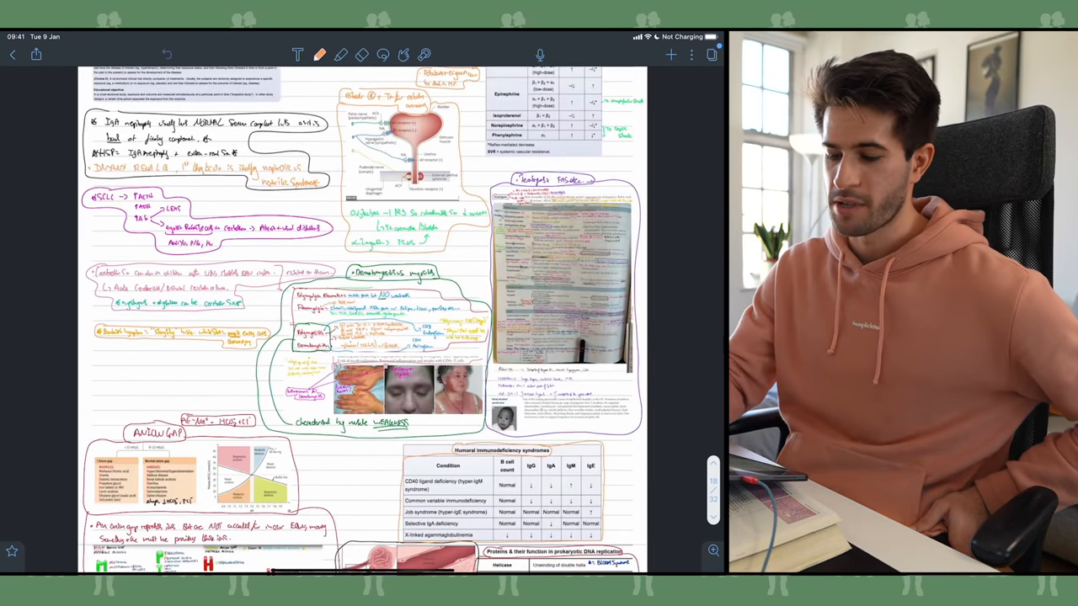
click(12, 54)
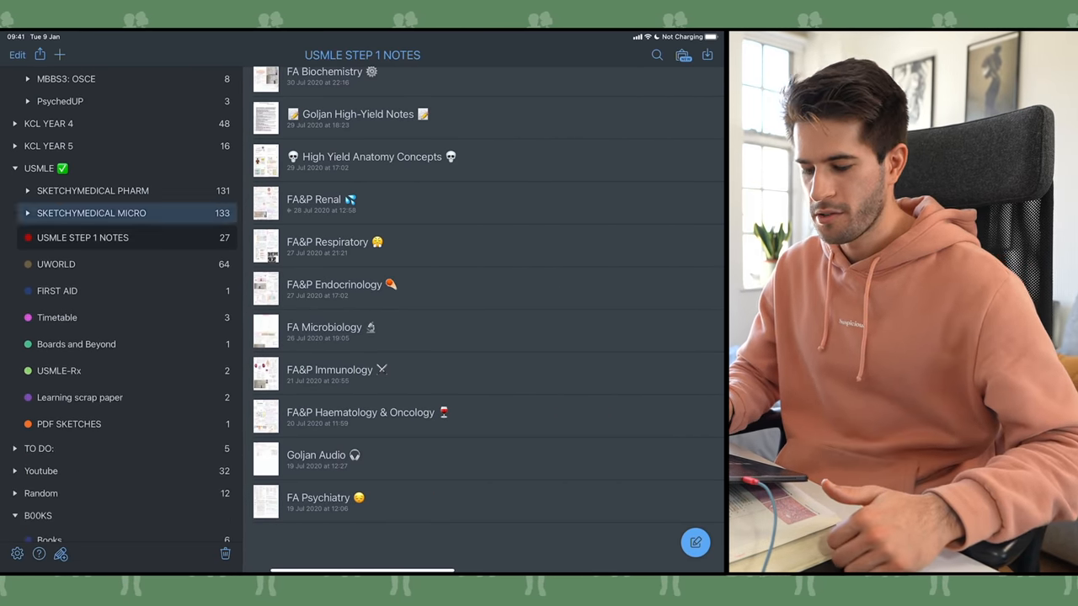
Step: Open the Staph Epidermis & Saprophyticus sketch note and show the BACTERIA note list beside it
click(91, 212)
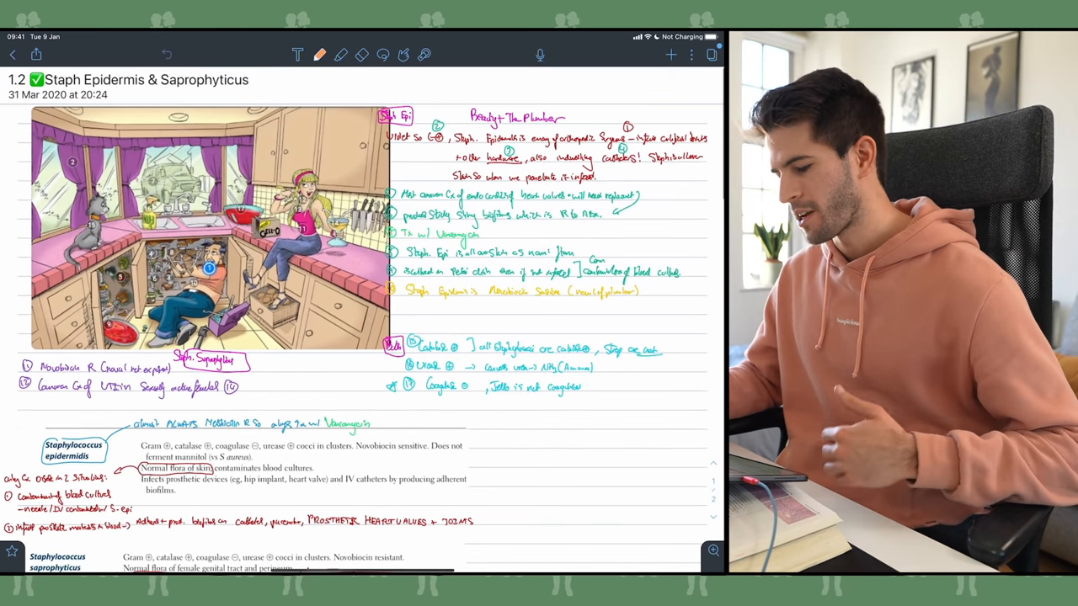
click(13, 53)
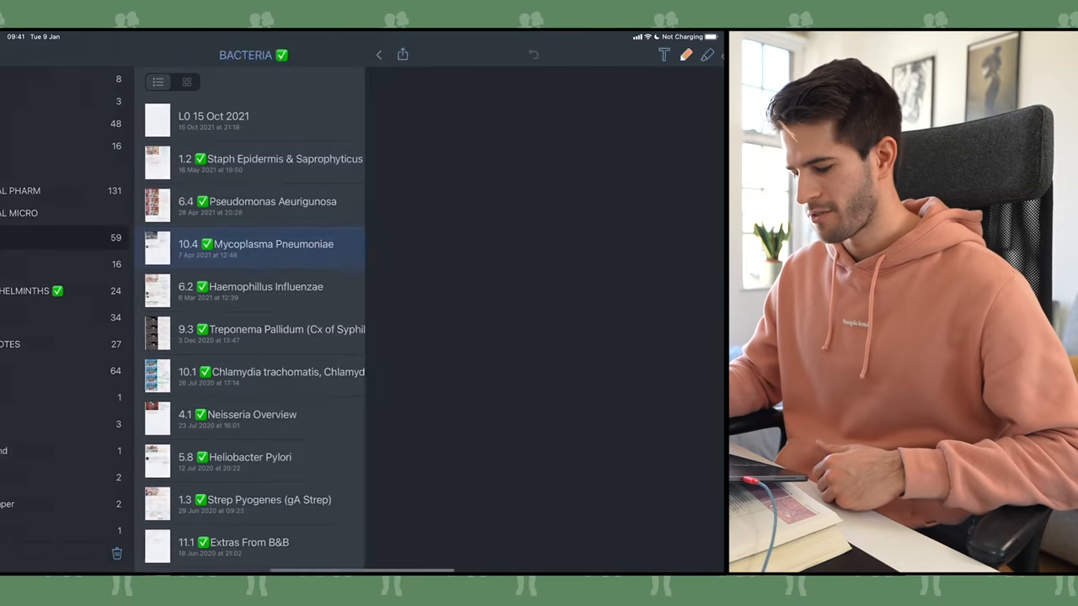
click(255, 248)
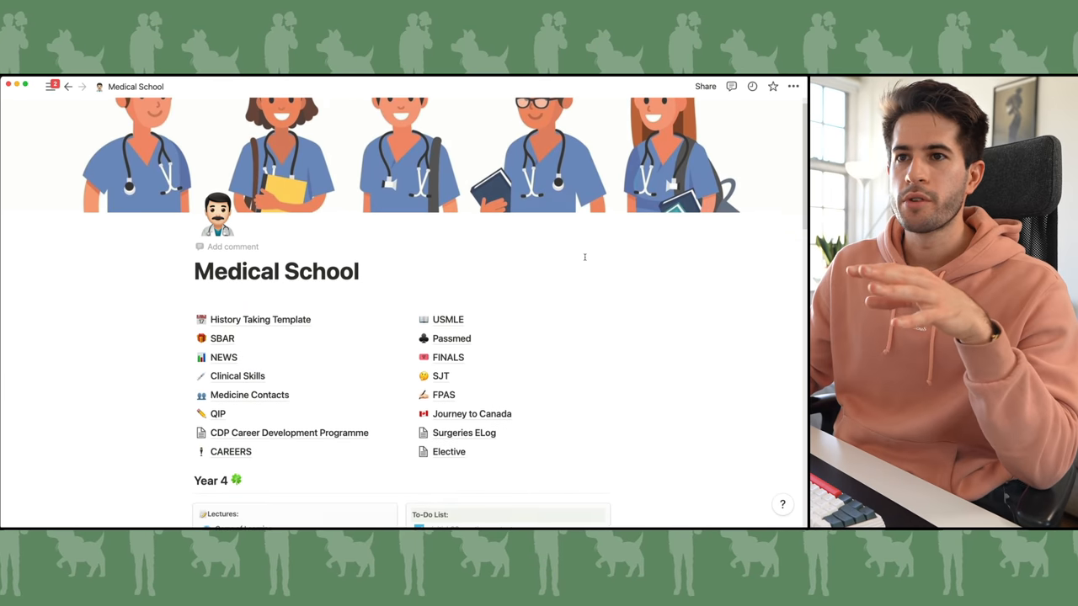
Step: From the Medical School page go into FINALS Conditions and open Cardio & Vascular
scroll(down, 3)
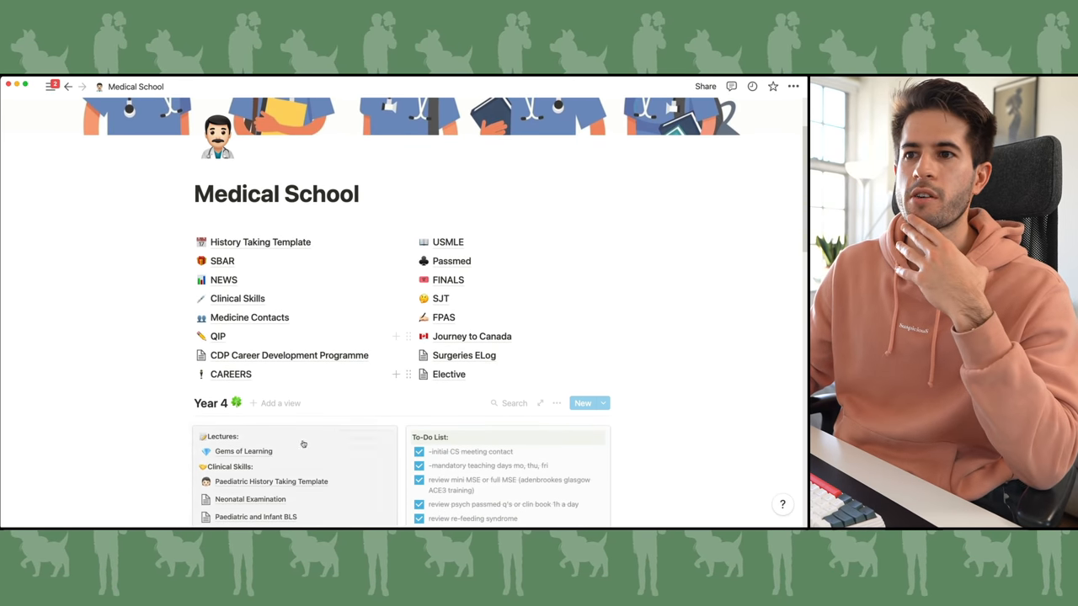
scroll(up, 3)
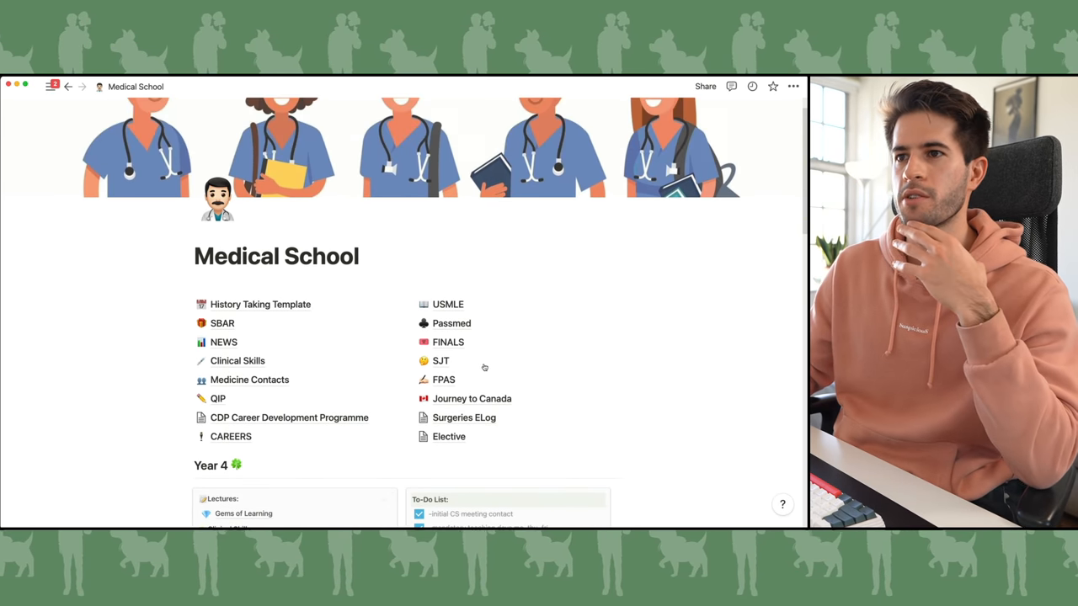
click(448, 342)
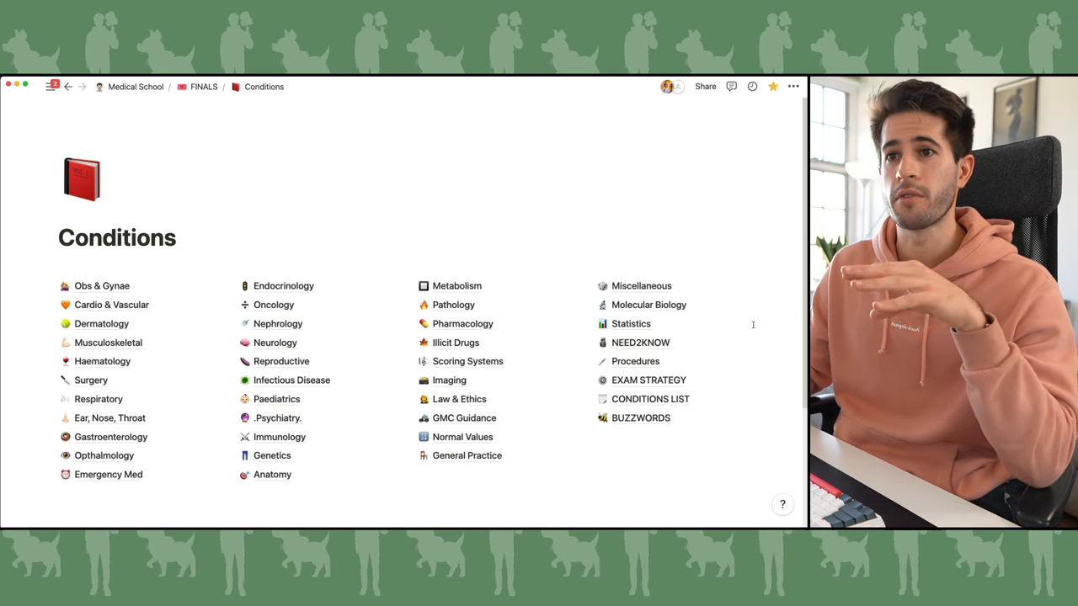
click(111, 305)
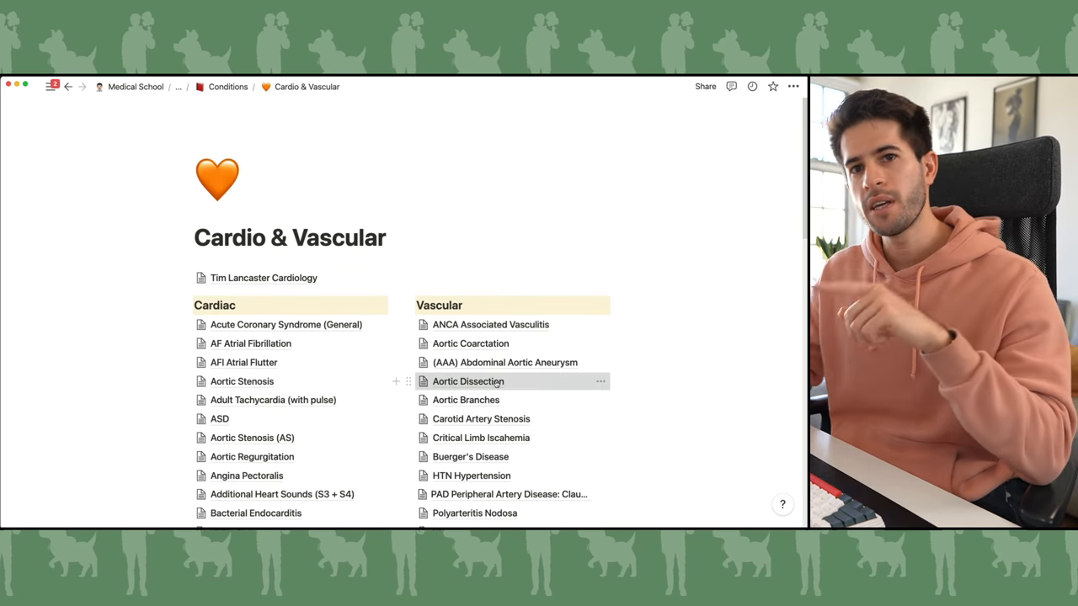
Step: Open the Aortic Dissection note, review its presentation, investigations and CT image, then expand its collapsed breadcrumb parents
click(468, 381)
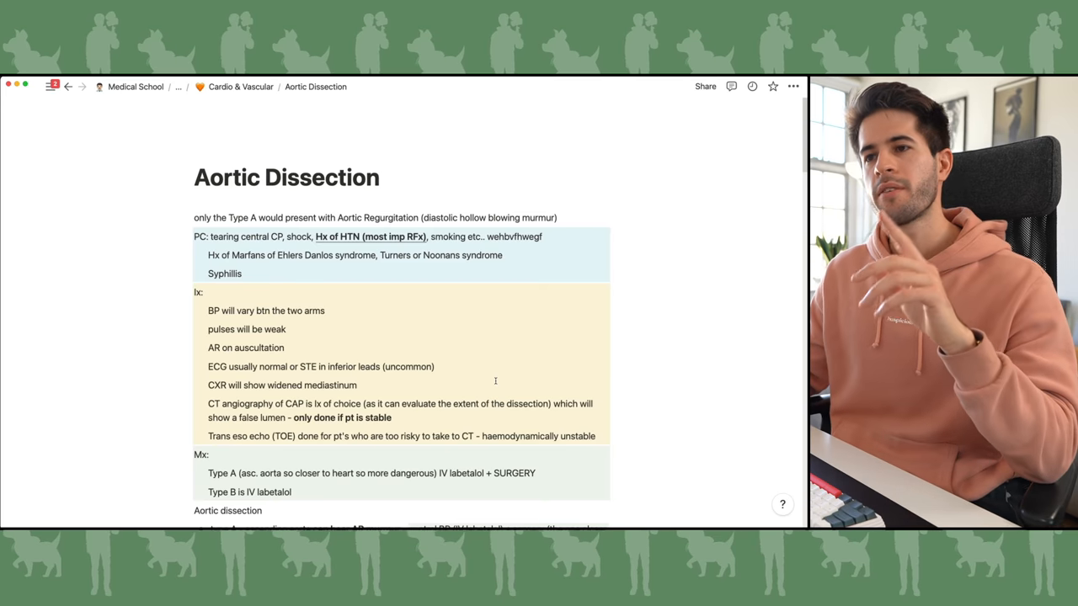
scroll(down, 3)
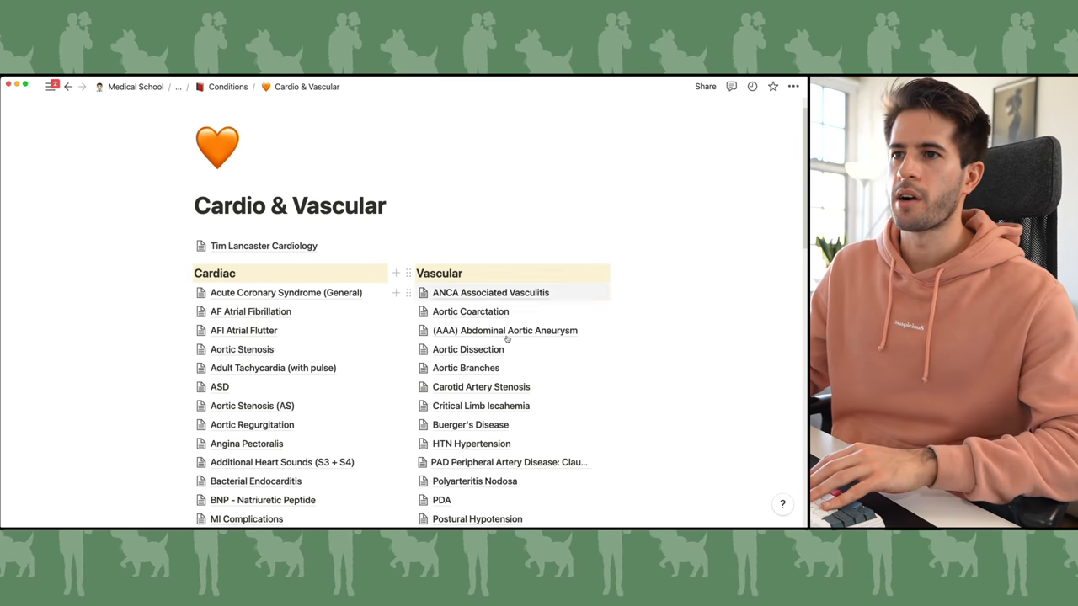
click(468, 349)
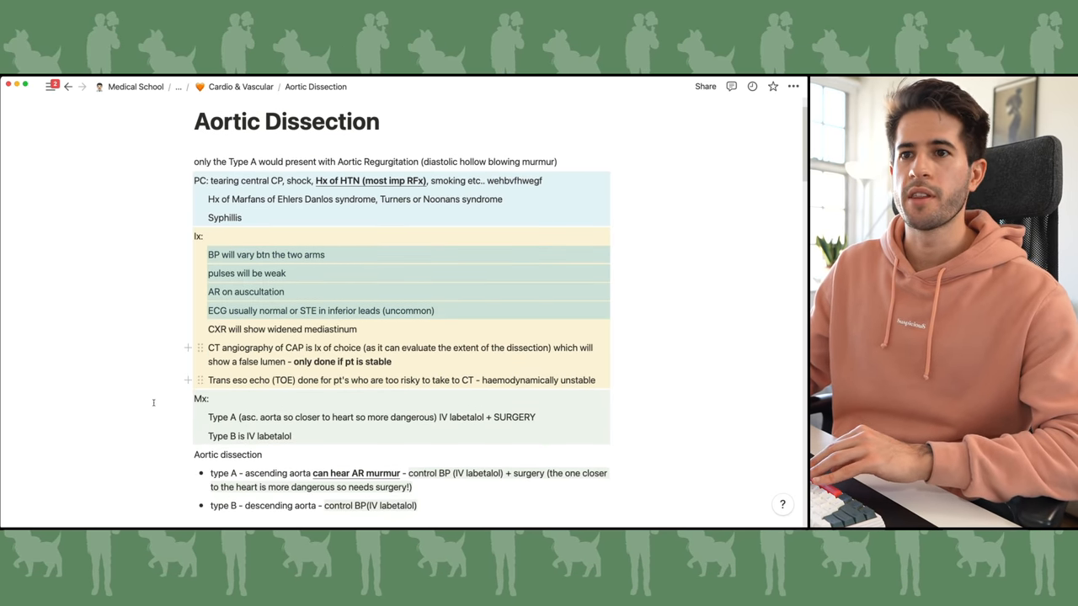
scroll(down, 3)
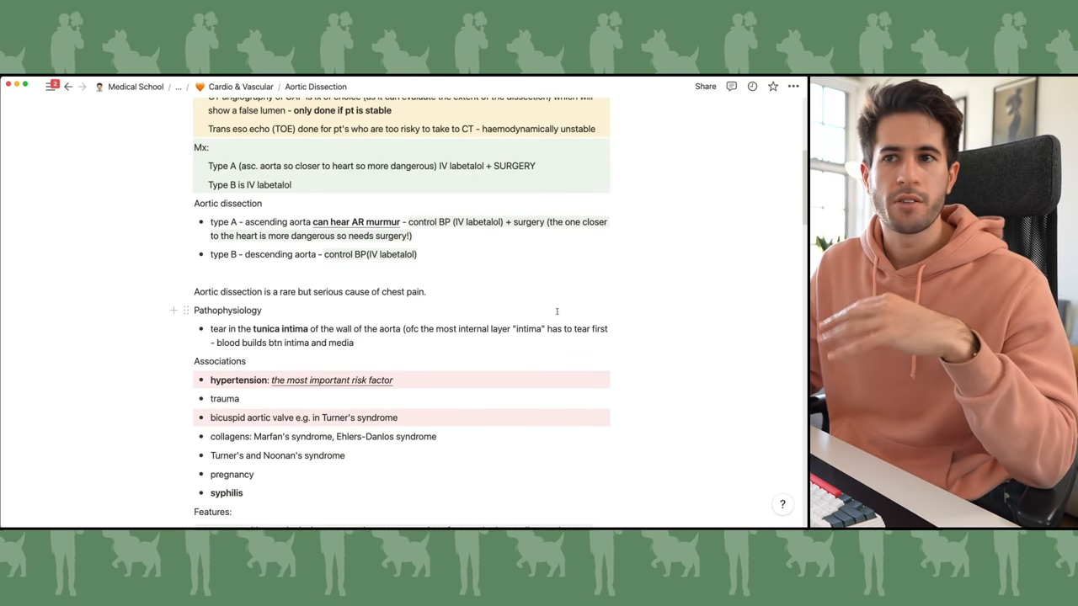
scroll(down, 3)
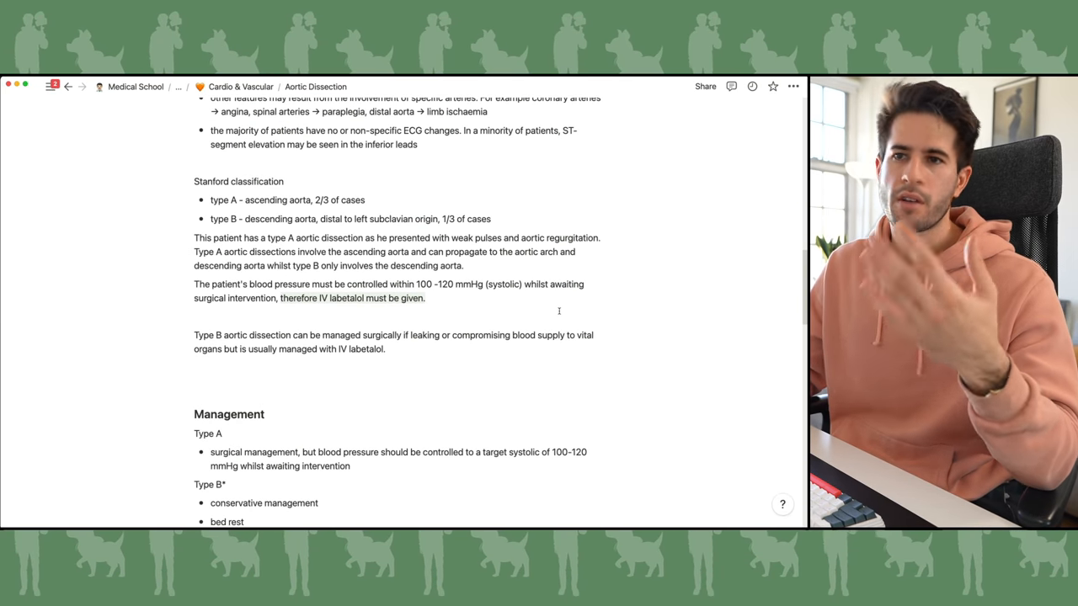
scroll(down, 3)
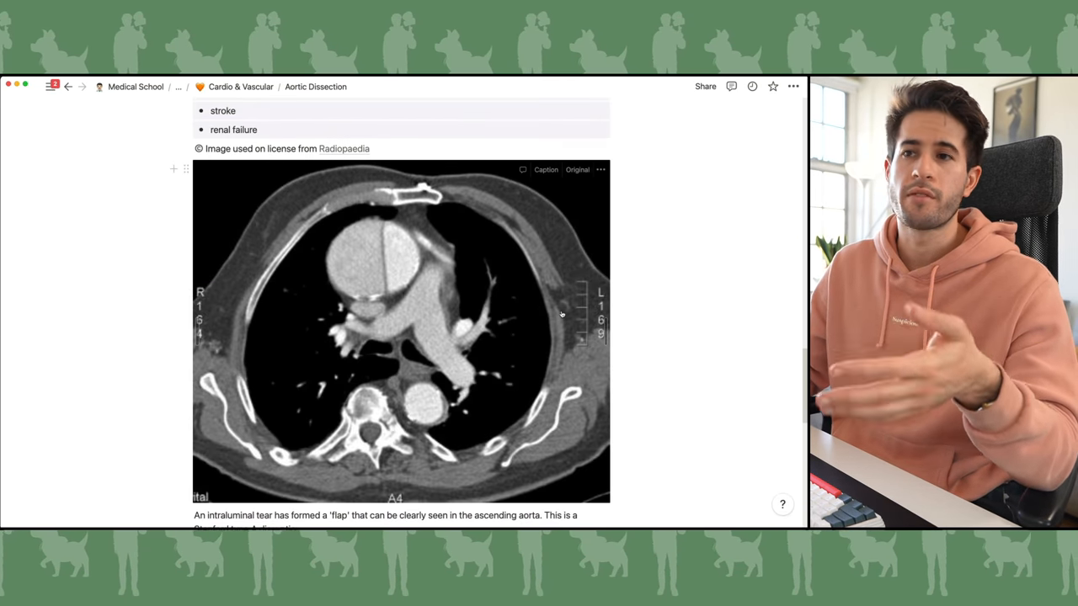
scroll(up, 3)
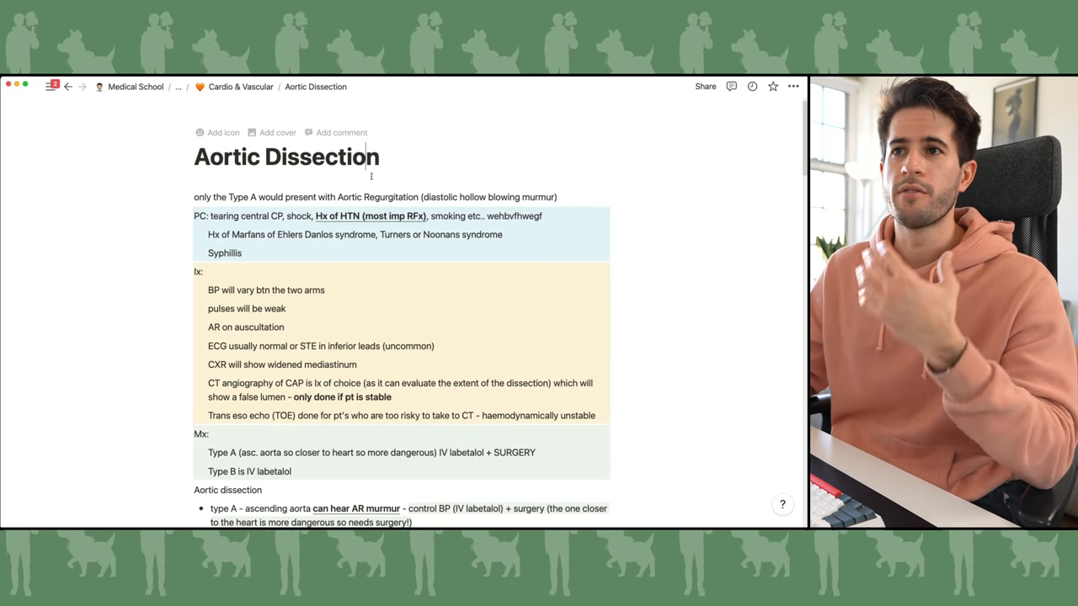
click(178, 87)
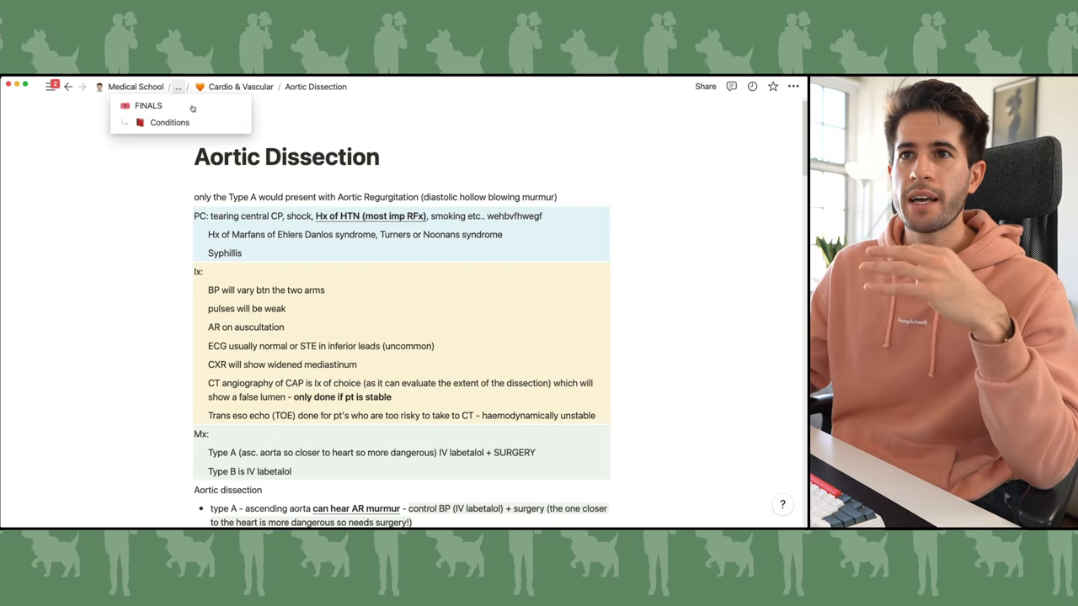
Step: Navigate via Conditions to Neurology and open the Bells Palsy note
click(169, 123)
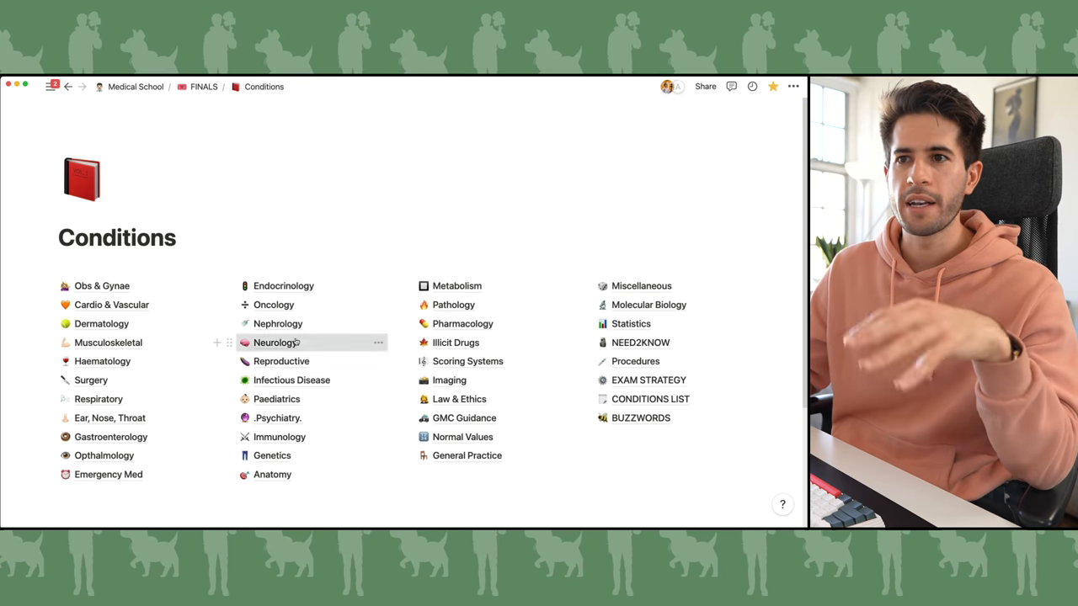
click(276, 343)
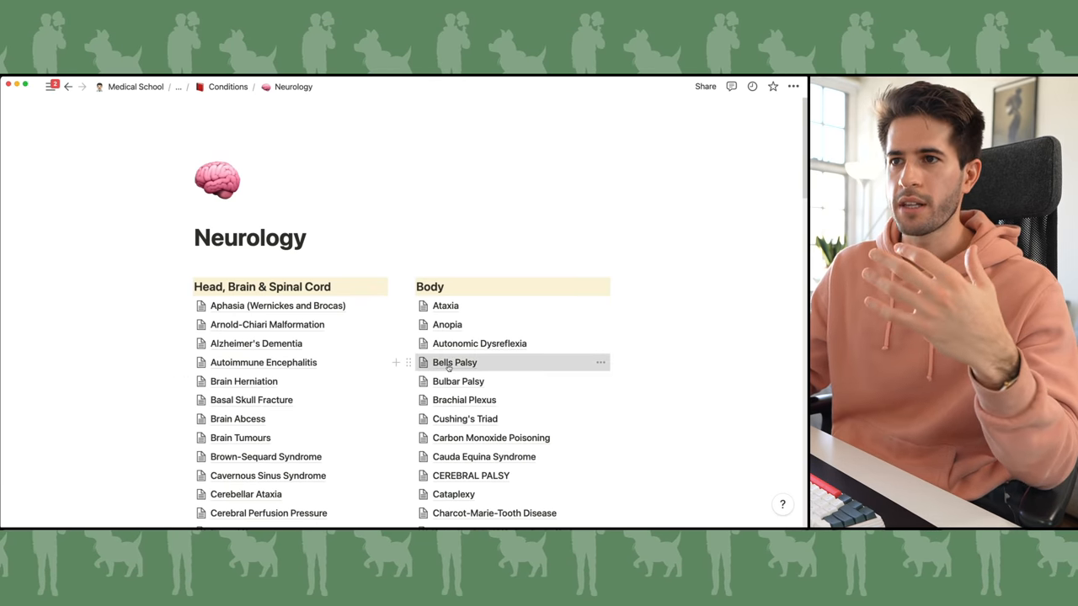
click(454, 362)
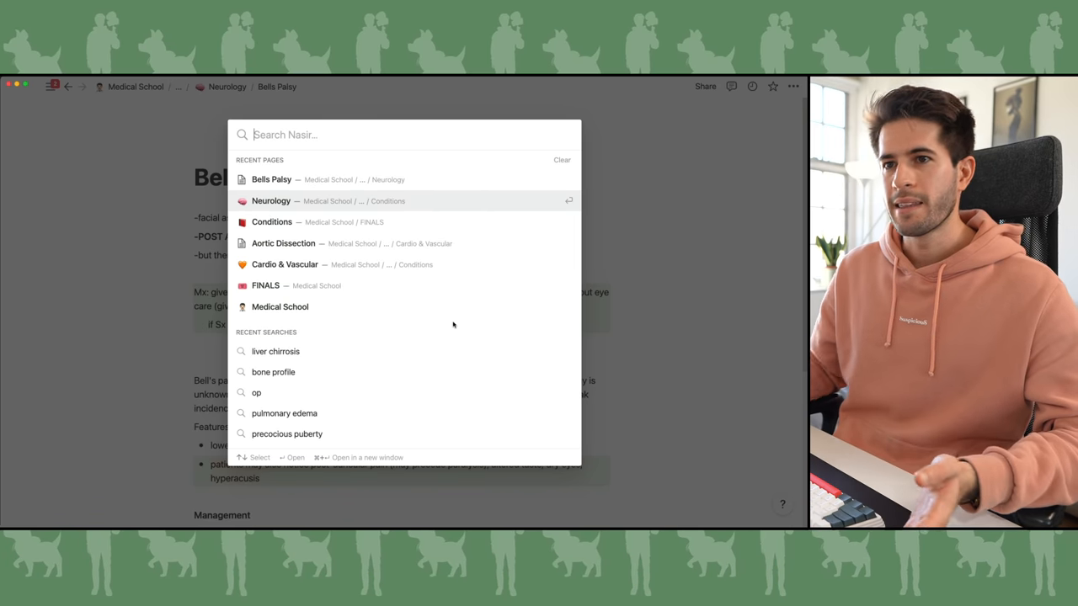
Step: Quick Find 'gall stones' then 'syringomy' and open the Syringomyelia note
text(gall stones)
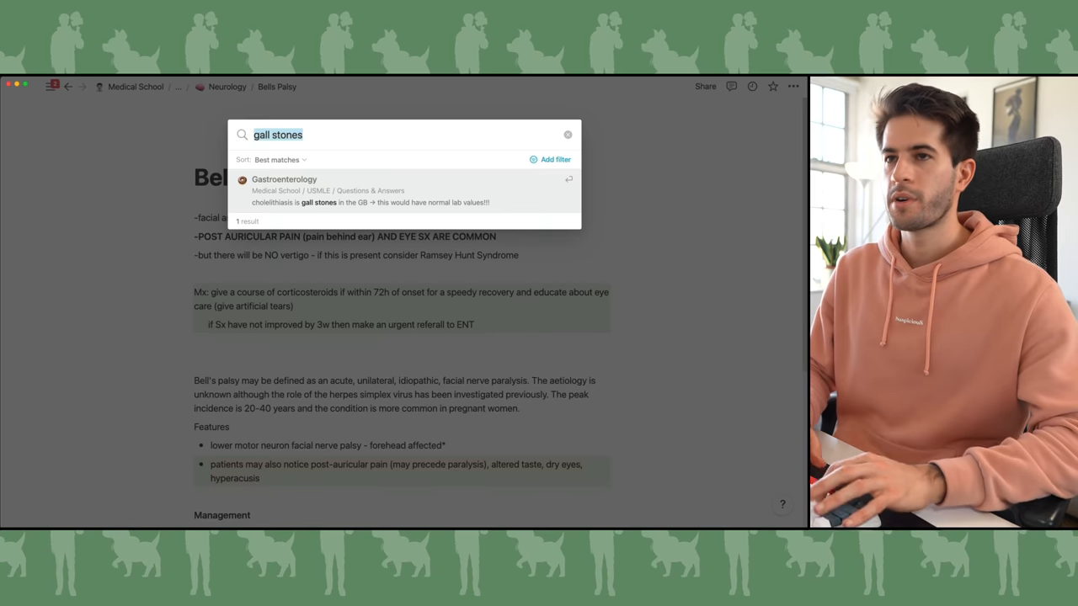
text(syringomy)
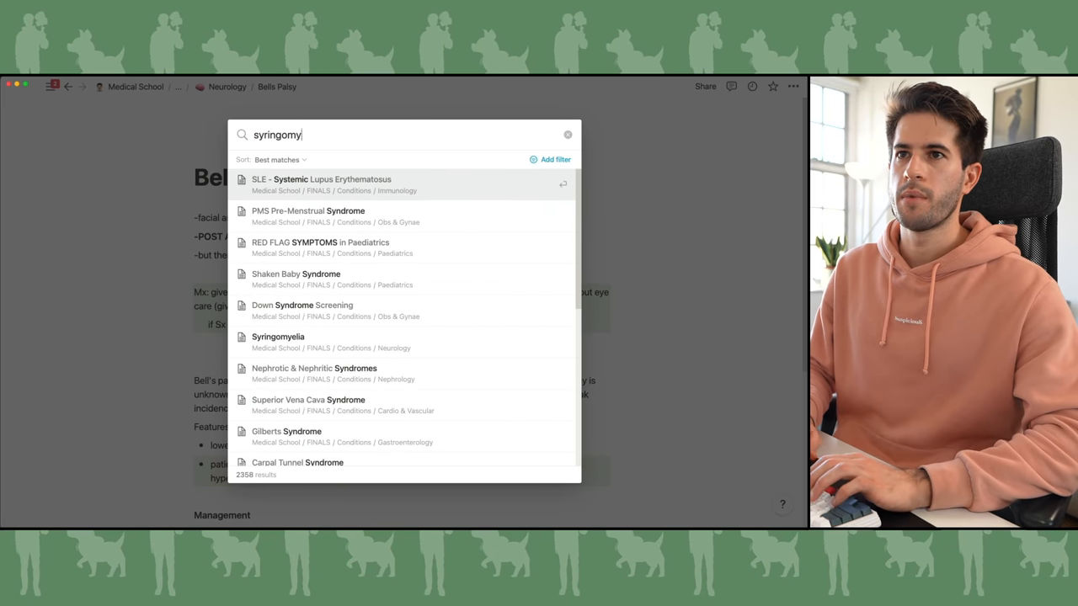
click(278, 342)
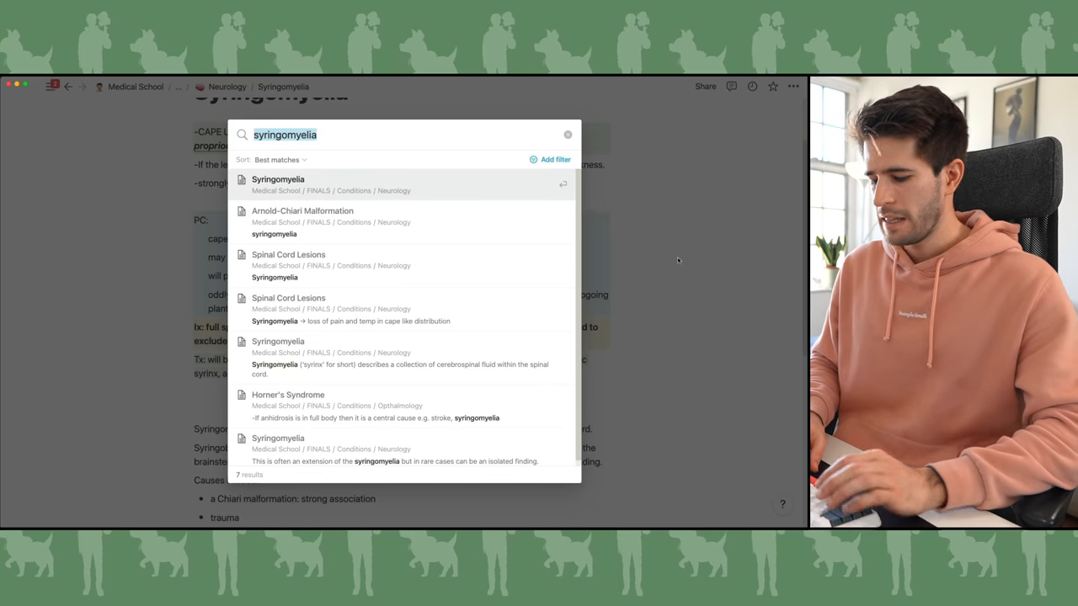
Step: Search 'hepatic' and open the Budd-Chiari Syndrome note
text(hepatic)
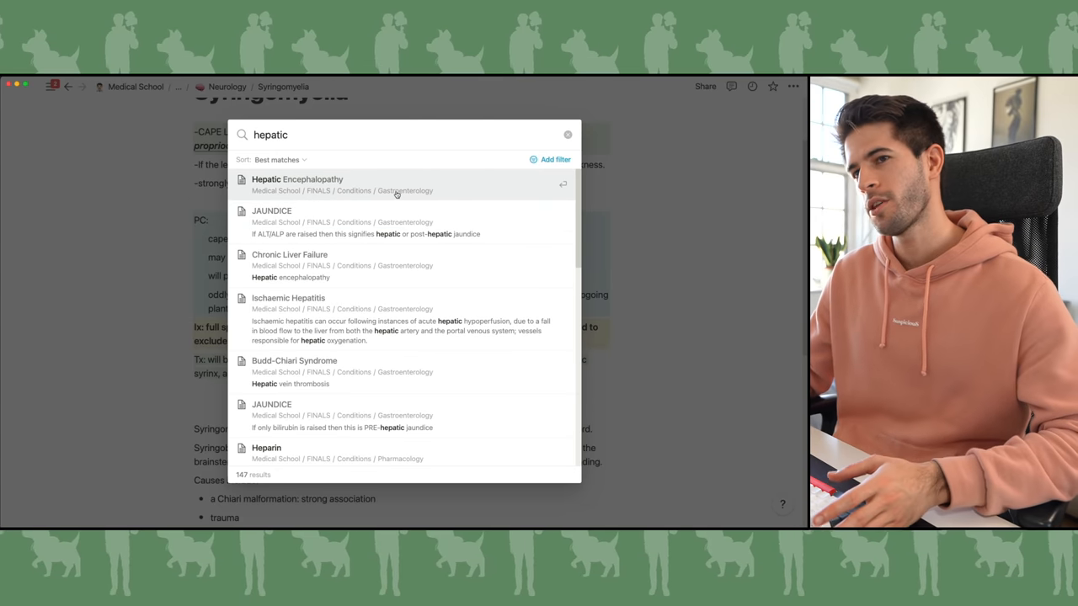
mouse_move(388, 302)
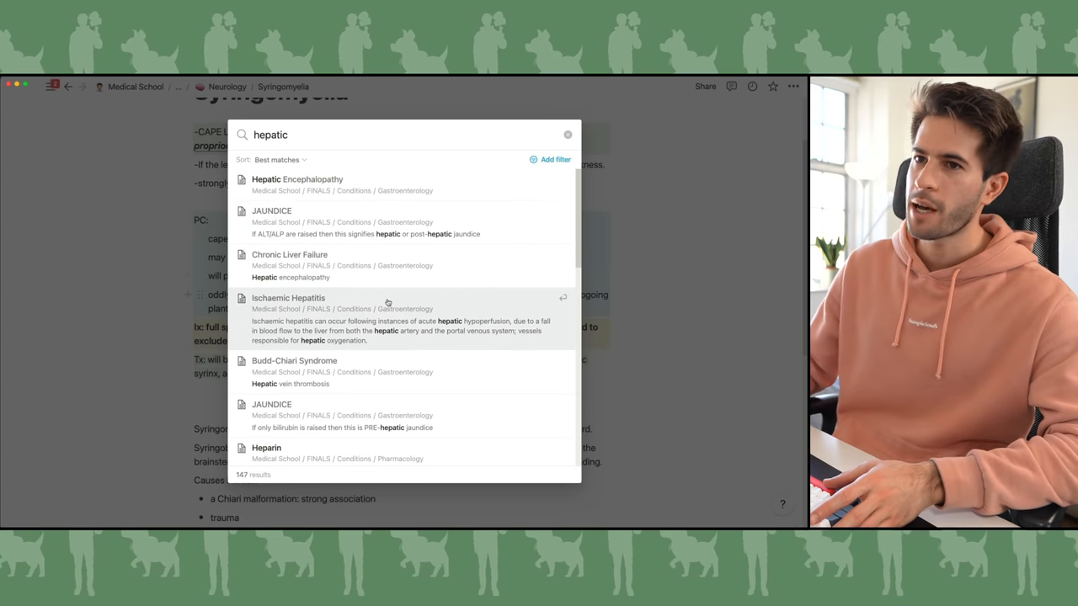
click(294, 360)
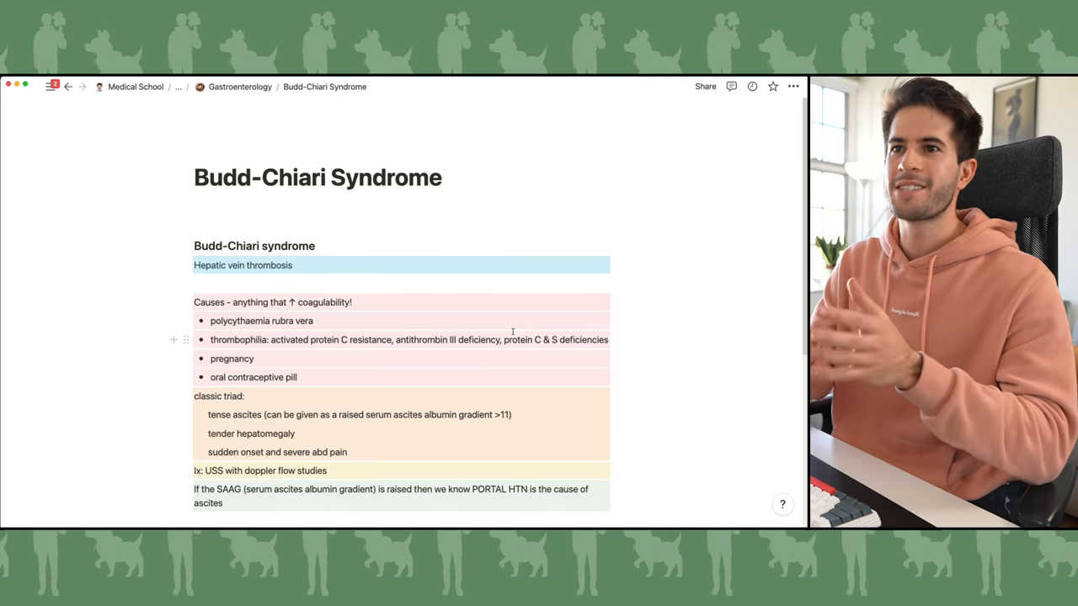
scroll(down, 3)
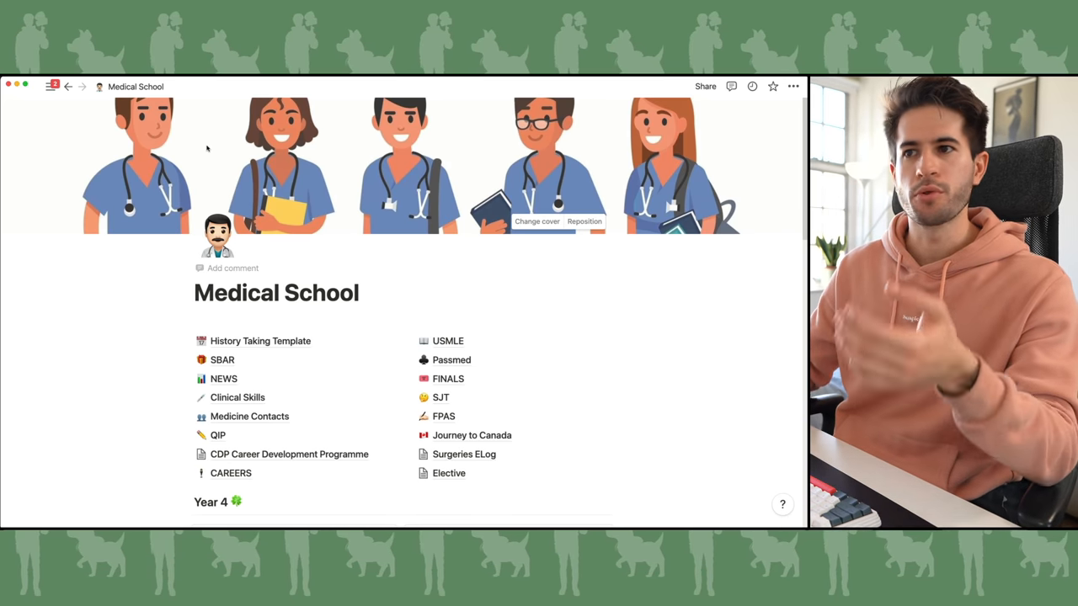
Step: Reach the OSCE'S Purple Book Checklist board via FINALS and browse its Comms, Exams, Procedures and Histories columns
click(448, 378)
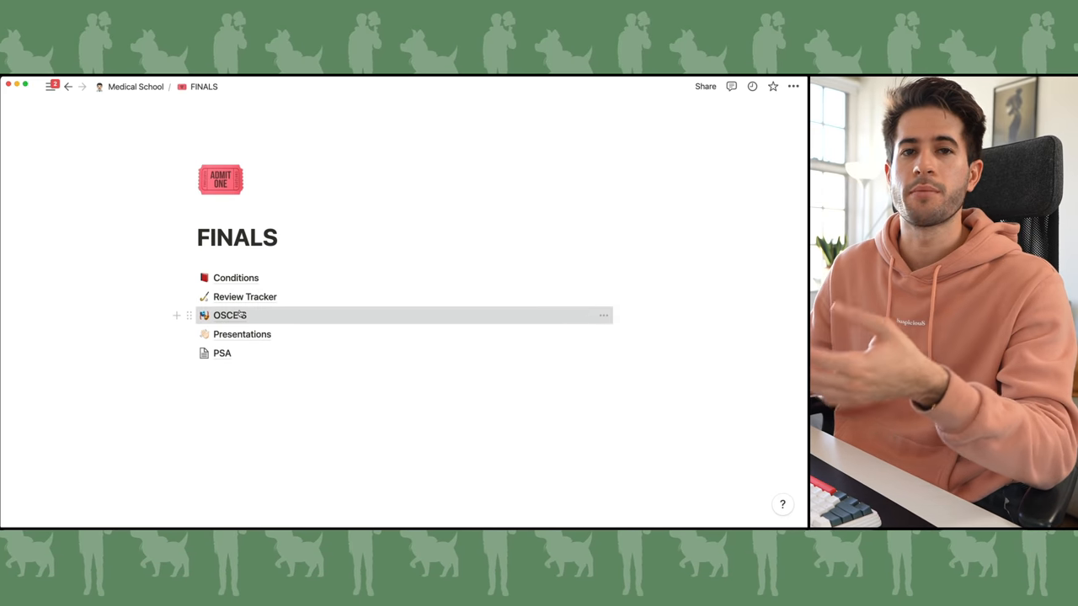
click(229, 315)
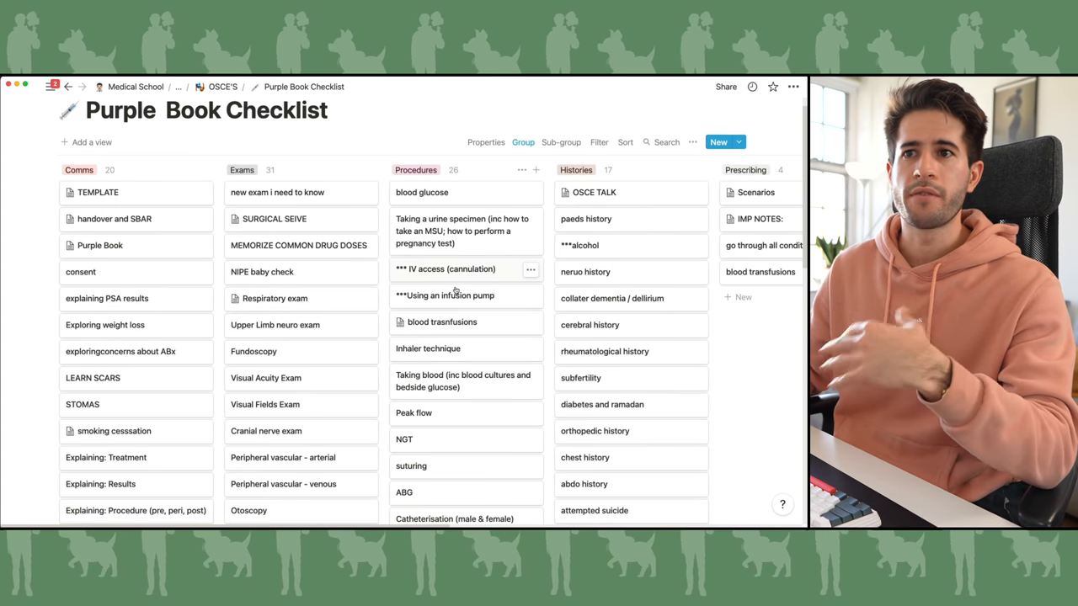
scroll(down, 3)
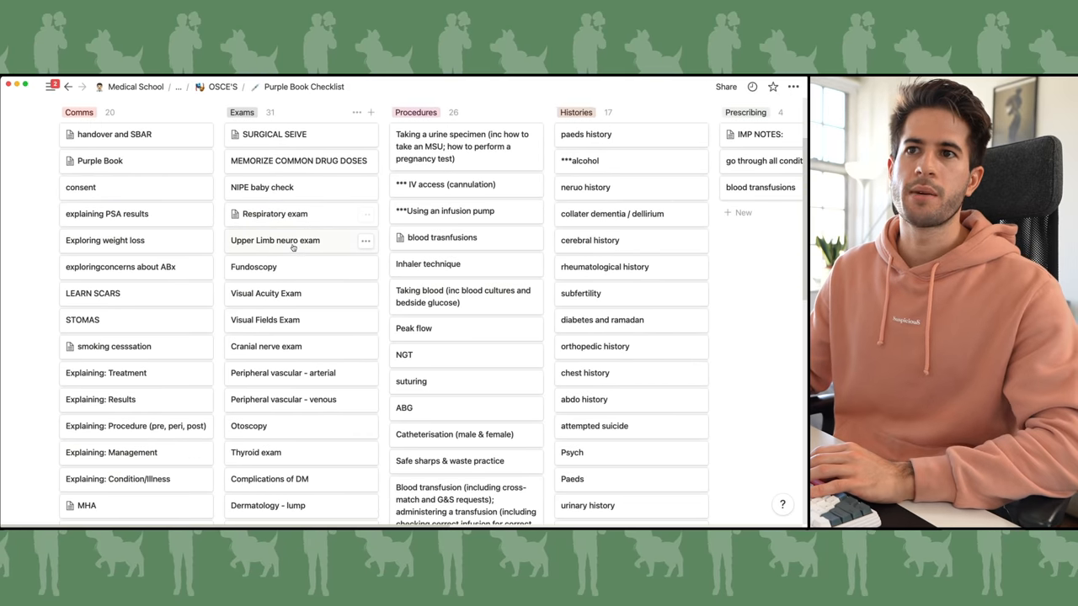
mouse_move(284, 267)
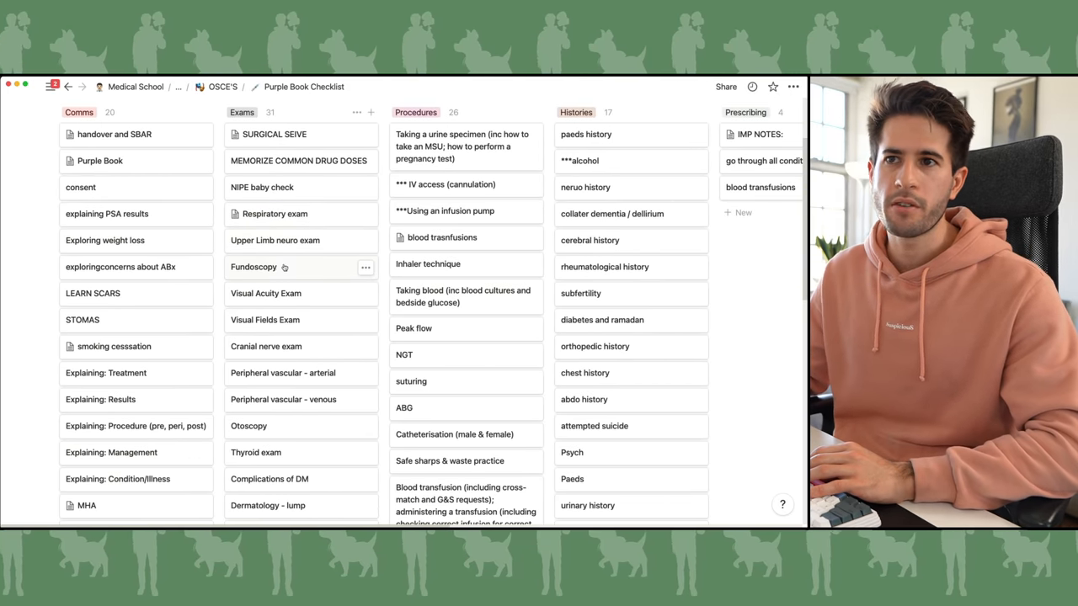
scroll(up, 3)
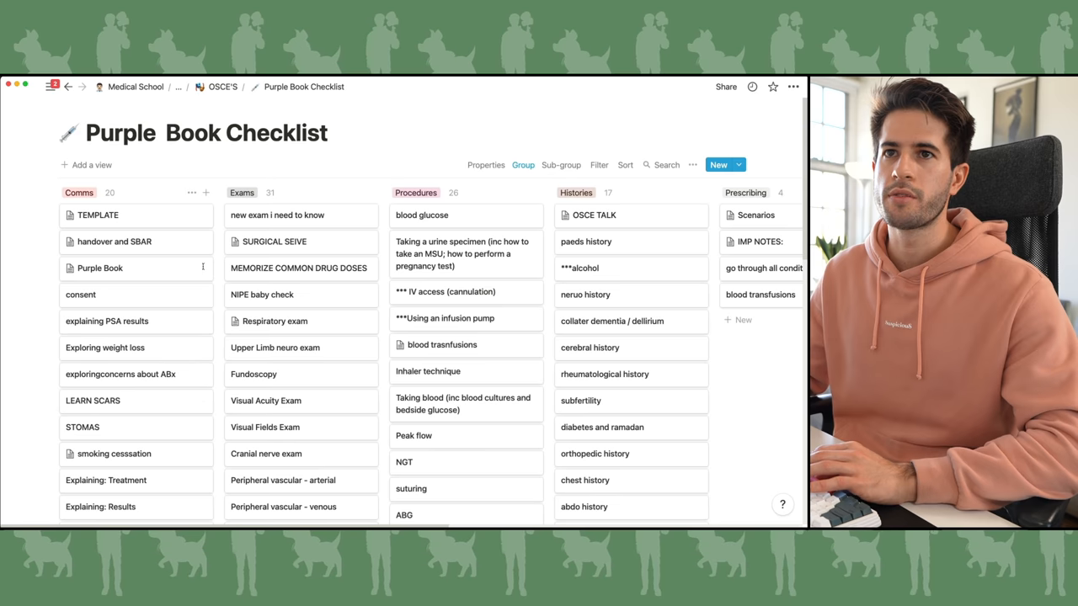
scroll(down, 3)
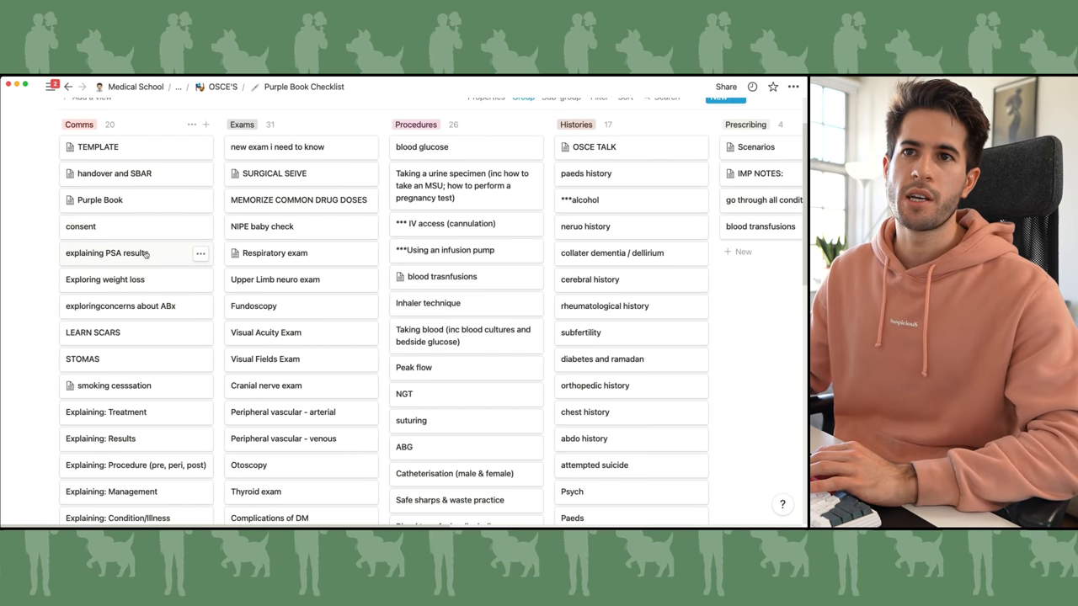
scroll(down, 3)
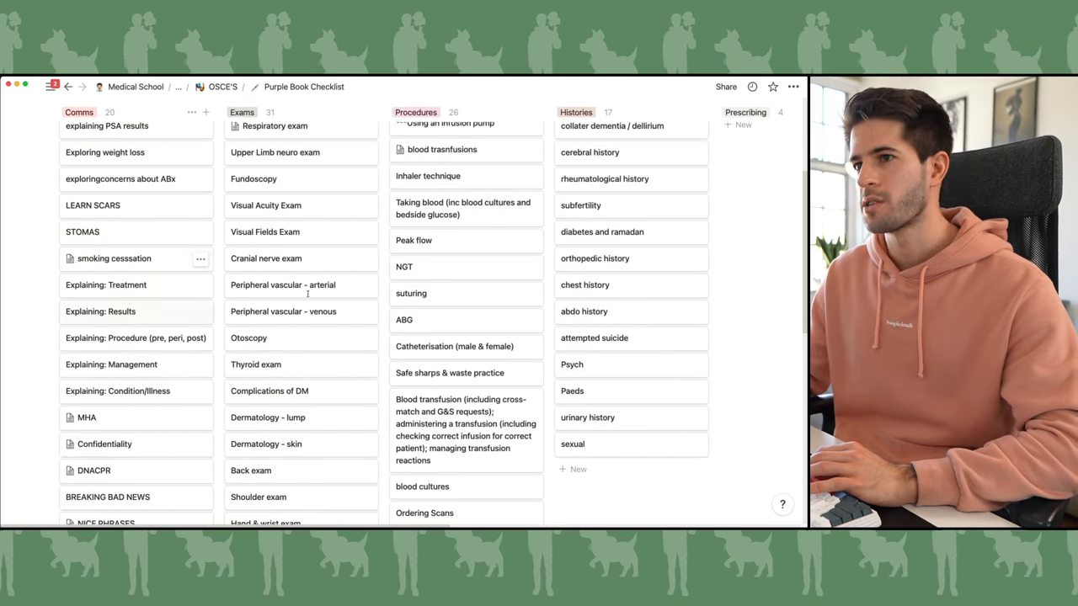
scroll(up, 3)
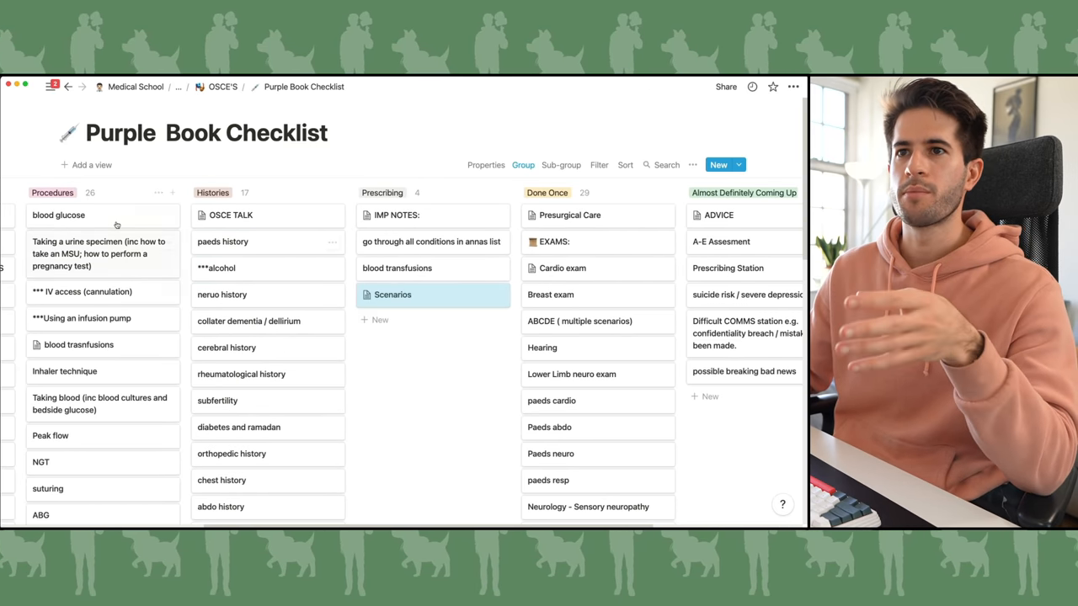
Step: From Conditions, go into Reproductive and view the Epidermal Cyst note in the Male list
scroll(down, 3)
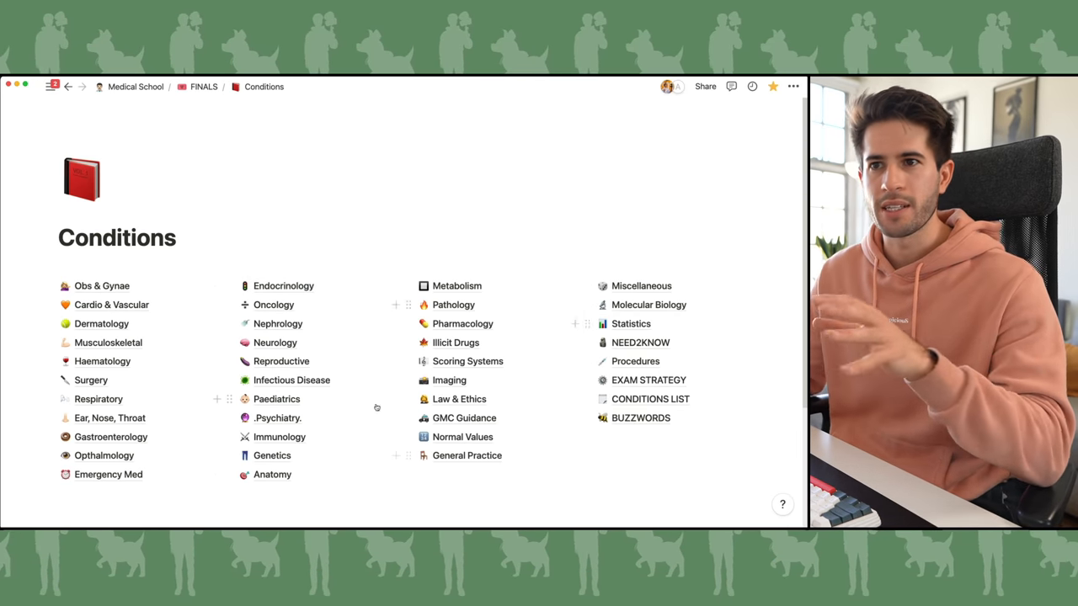
click(281, 361)
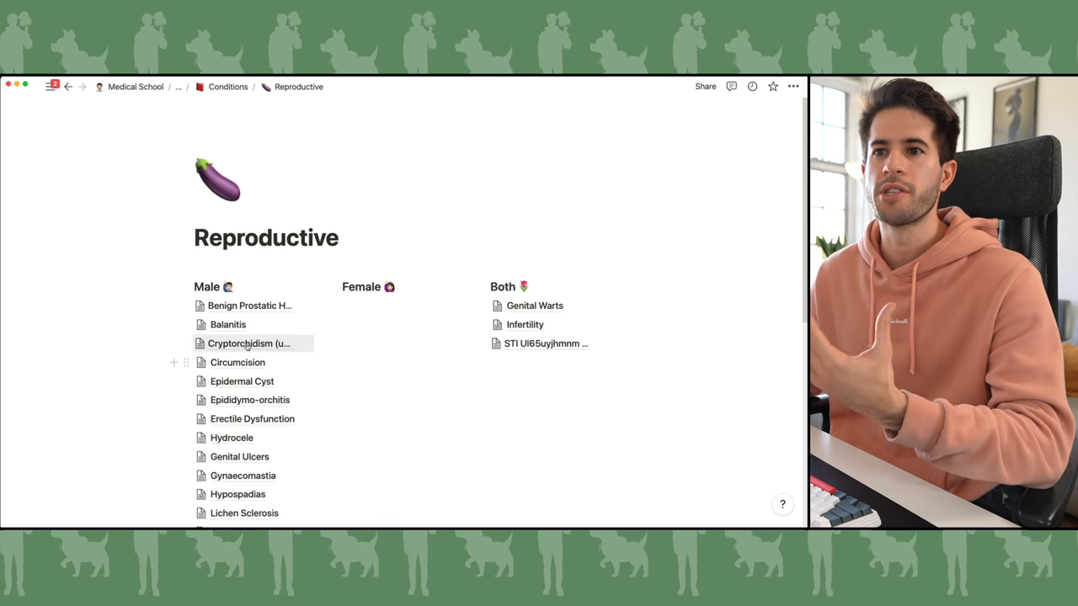
click(242, 381)
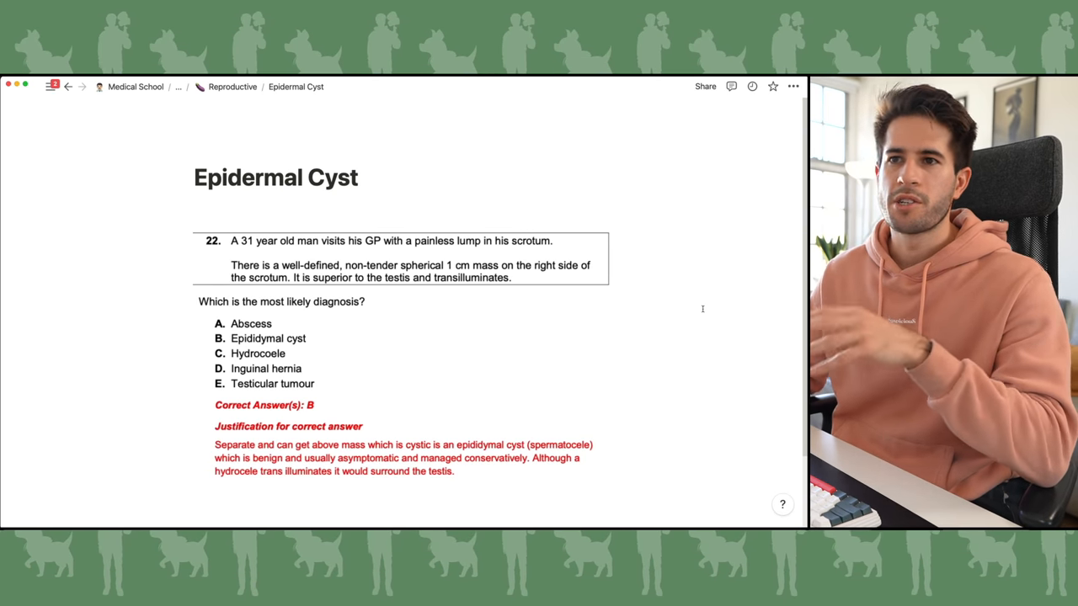